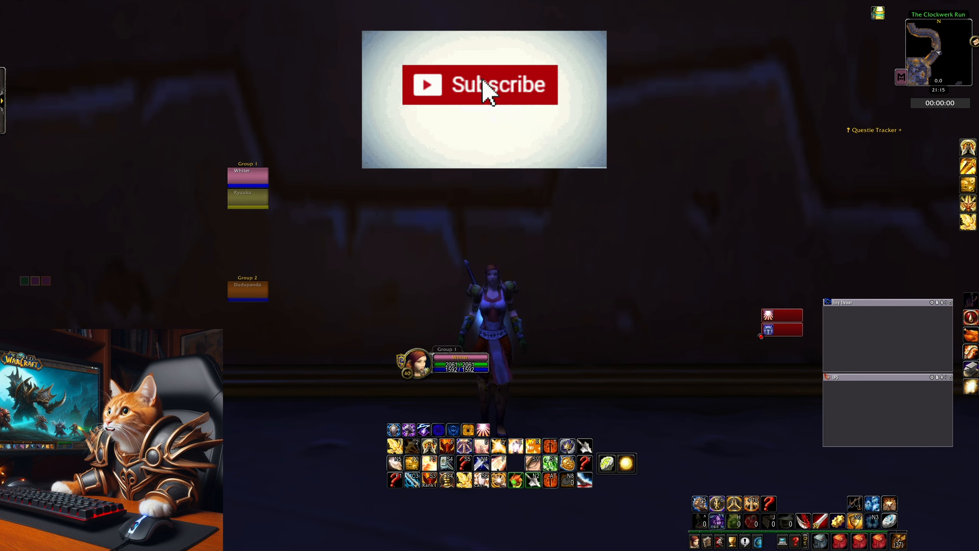
# Step: Switch from the game to the browser showing Wowhead's Paladin SoD calculator
pyautogui.click(479, 85)
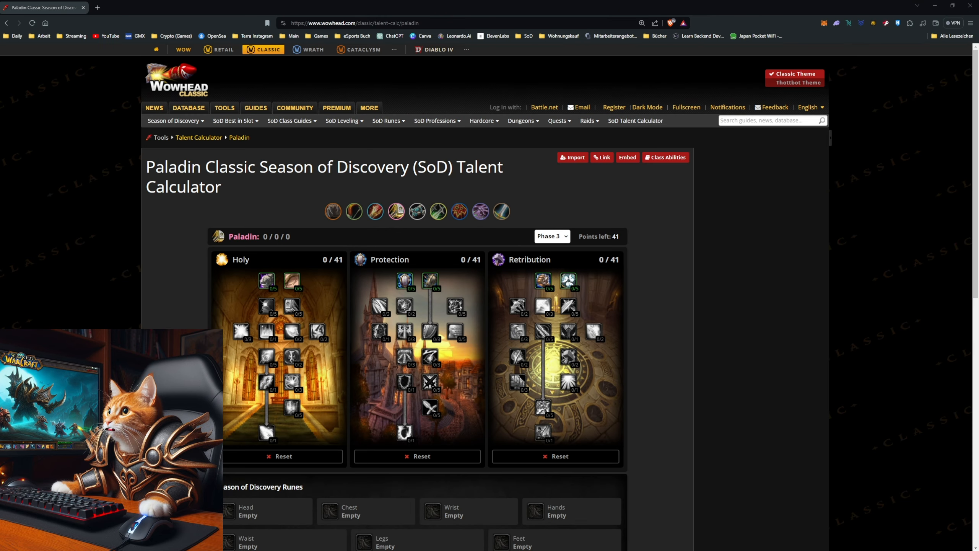
# Step: Fill the top Retribution rows: Improved Blessing of Might, Improved Seal of the Crusader and the third-row talents
pyautogui.click(543, 279)
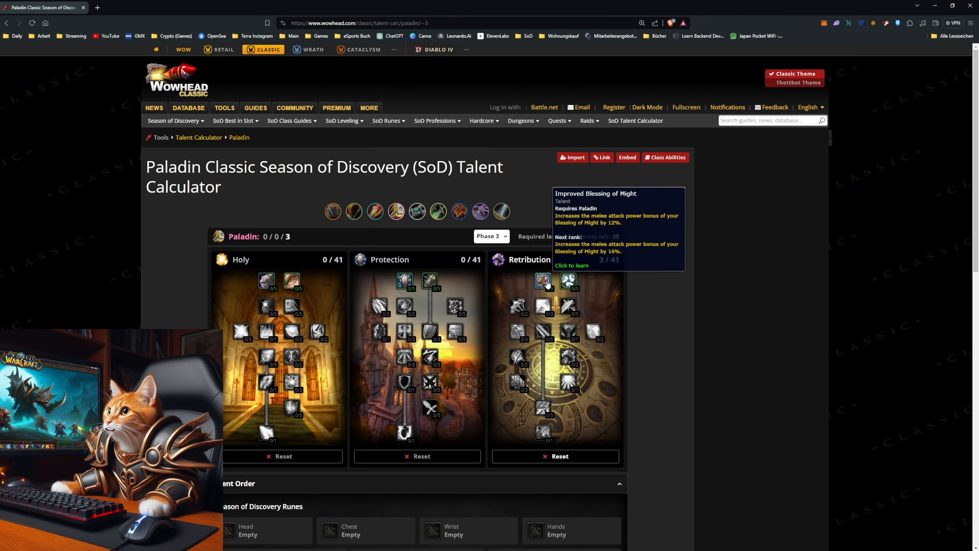
pyautogui.click(542, 281)
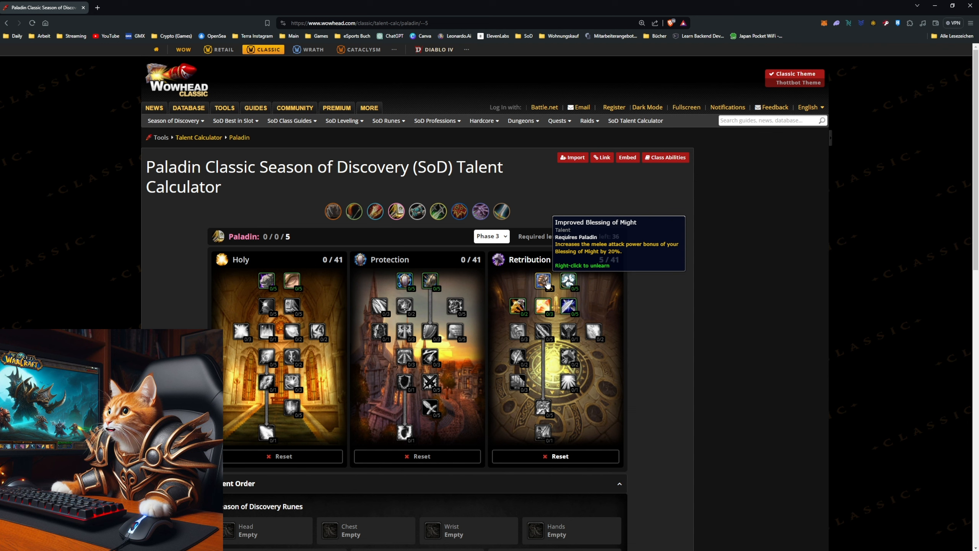
pyautogui.moveTo(543, 306)
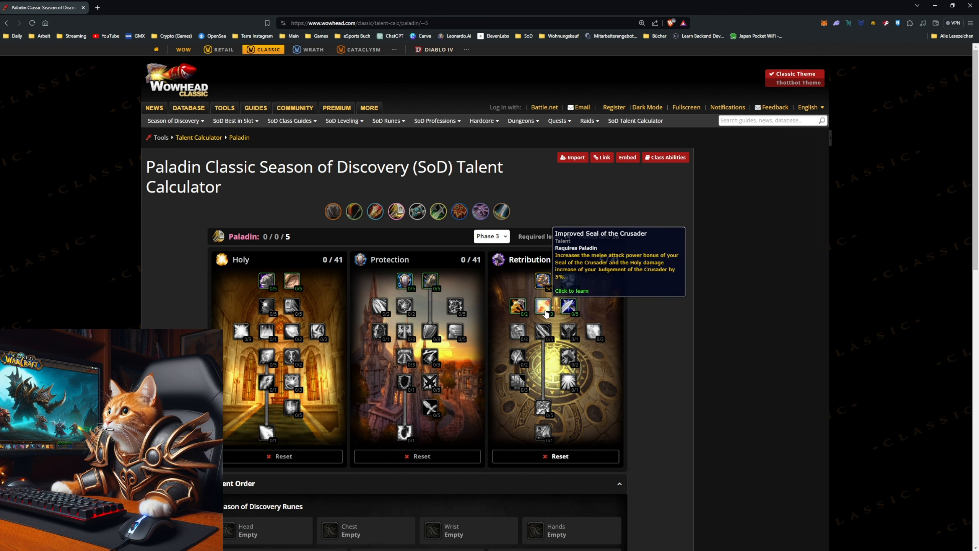
pyautogui.click(542, 306)
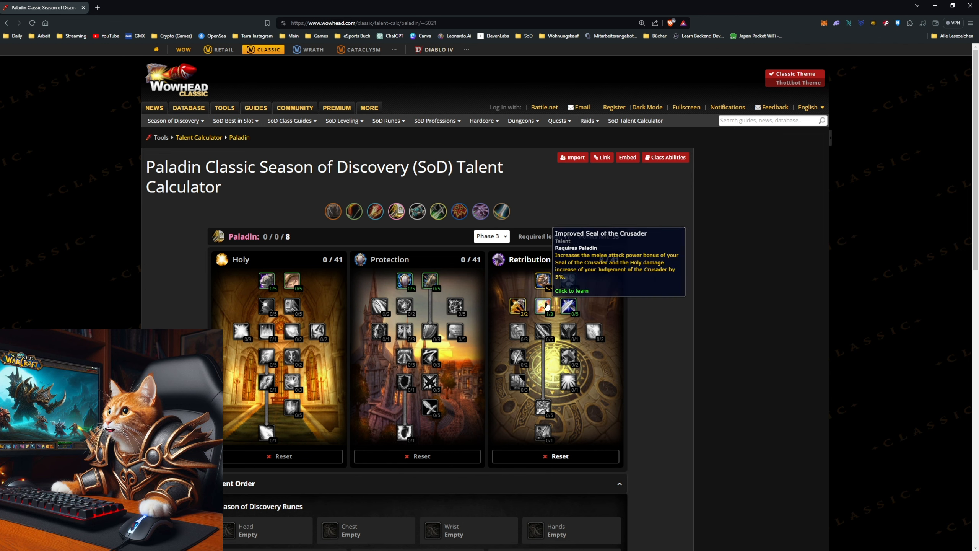
pyautogui.click(544, 306)
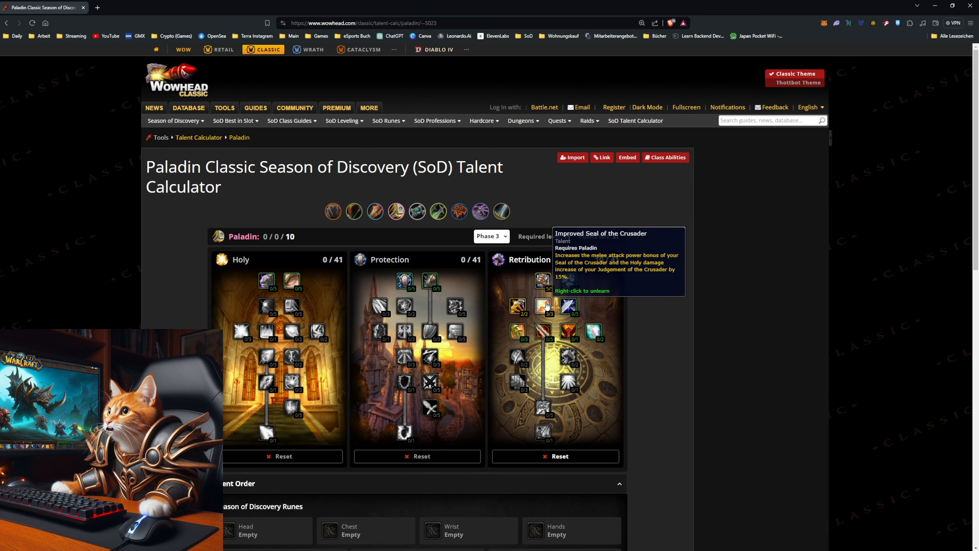
pyautogui.click(543, 306)
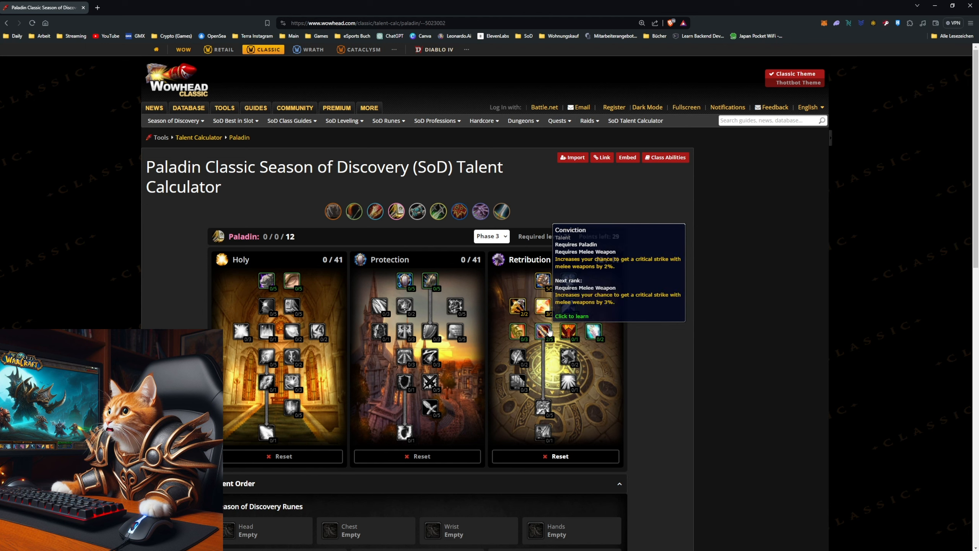
pyautogui.click(543, 331)
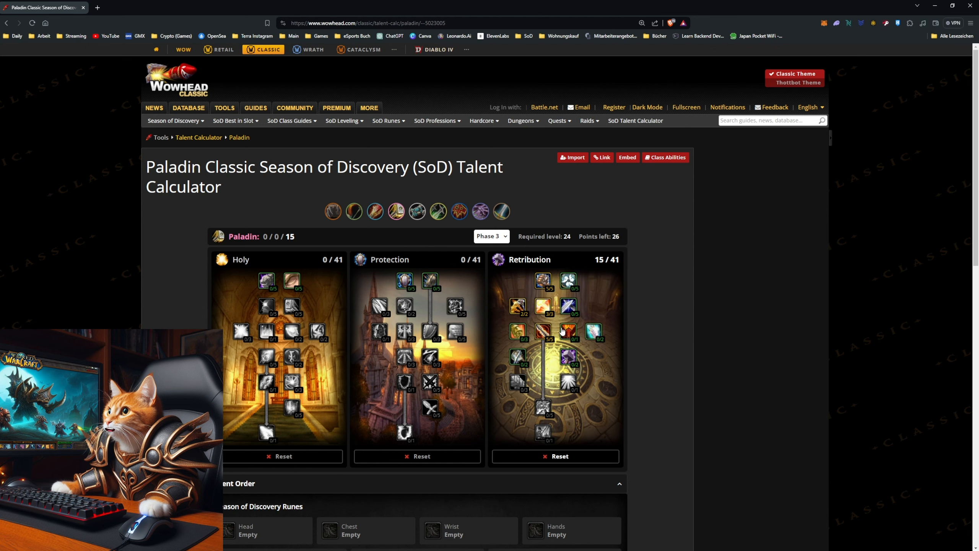
pyautogui.click(568, 331)
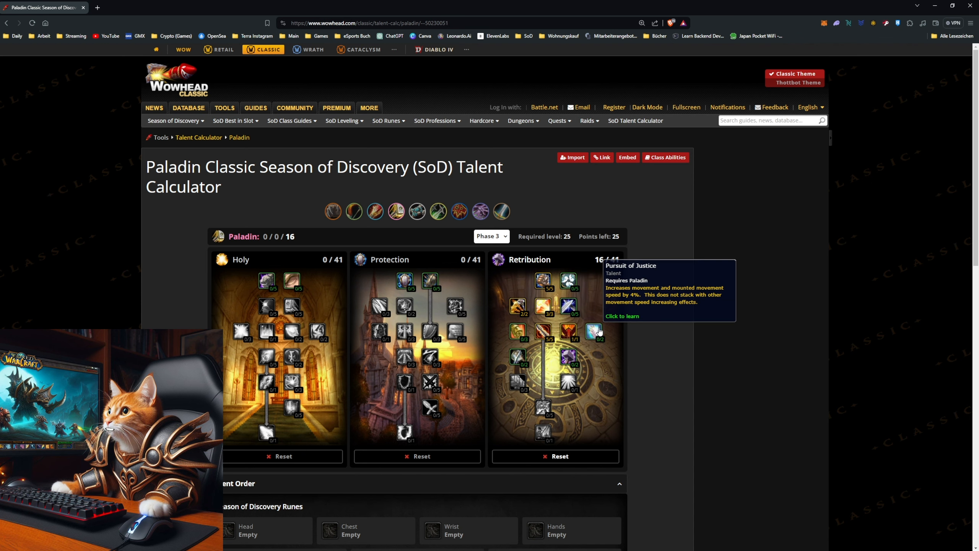
pyautogui.click(594, 331)
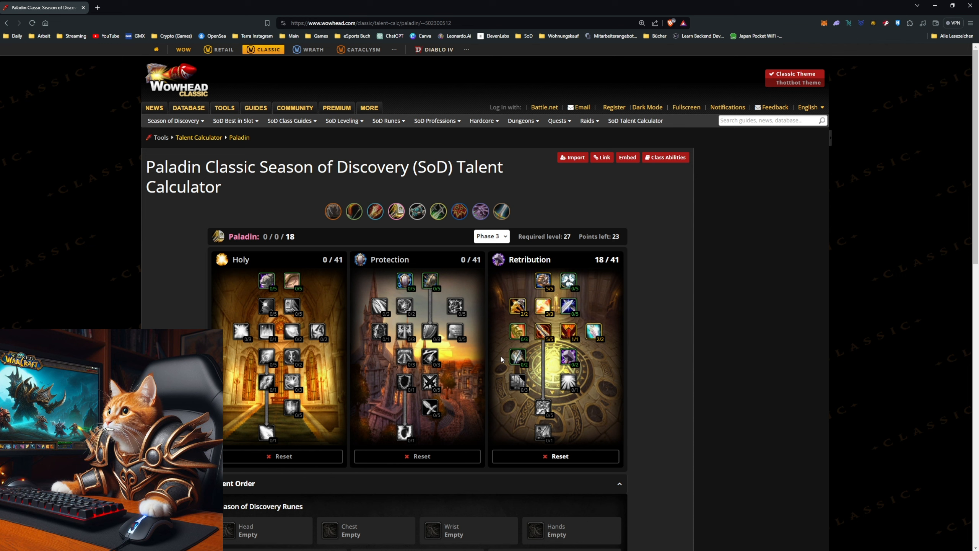
# Step: Learn Eye for an Eye, Two-Handed Weapon Specialization, Sanctity Aura, Benediction and the bottom talents to reach 30
pyautogui.click(519, 357)
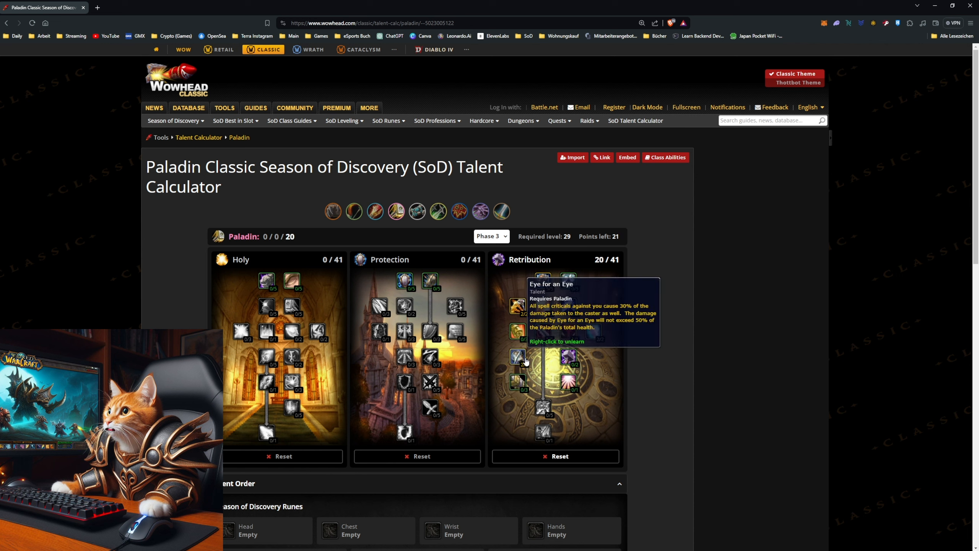
pyautogui.click(517, 381)
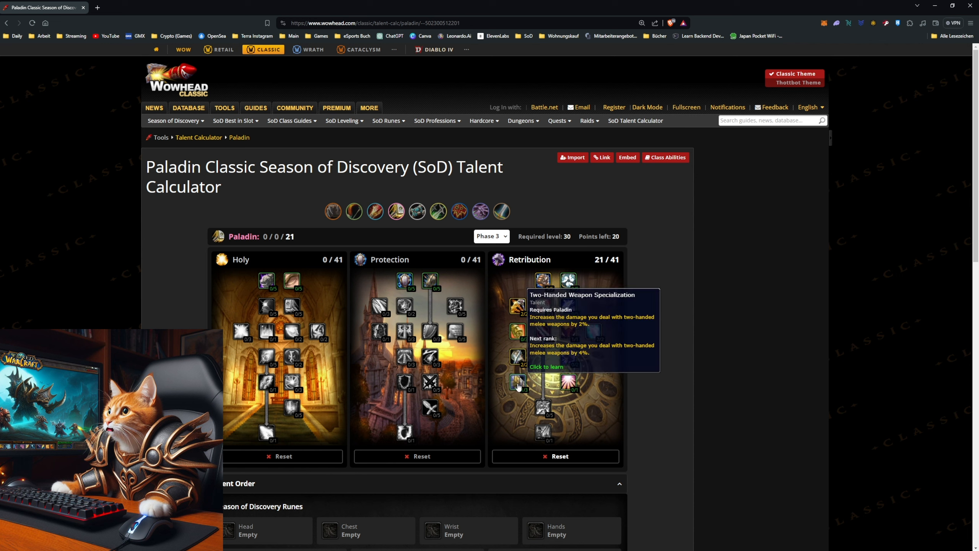
pyautogui.click(517, 382)
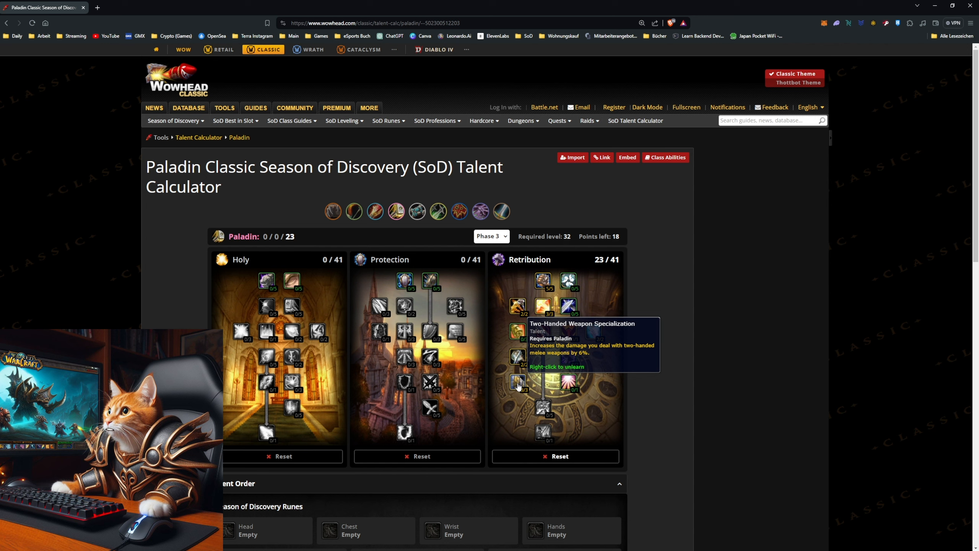
pyautogui.moveTo(568, 381)
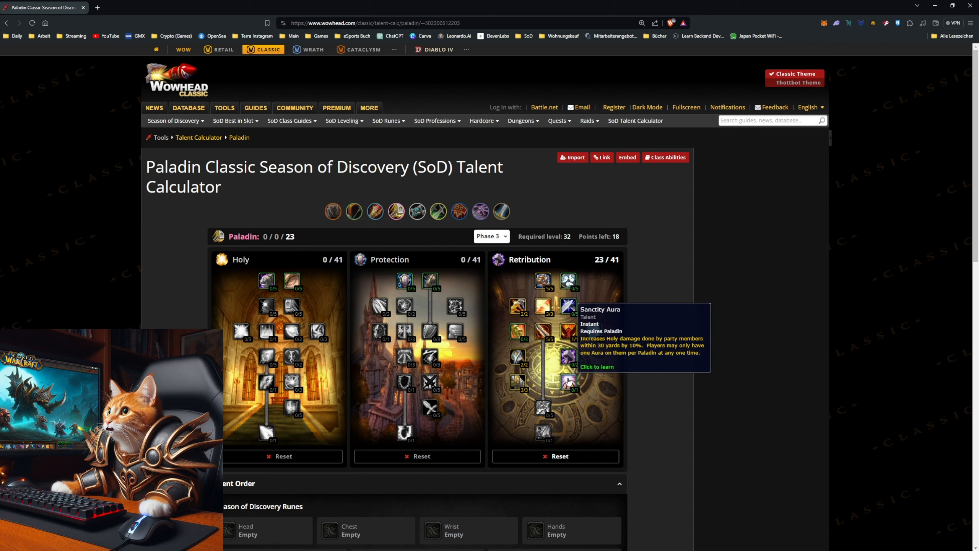
pyautogui.click(569, 382)
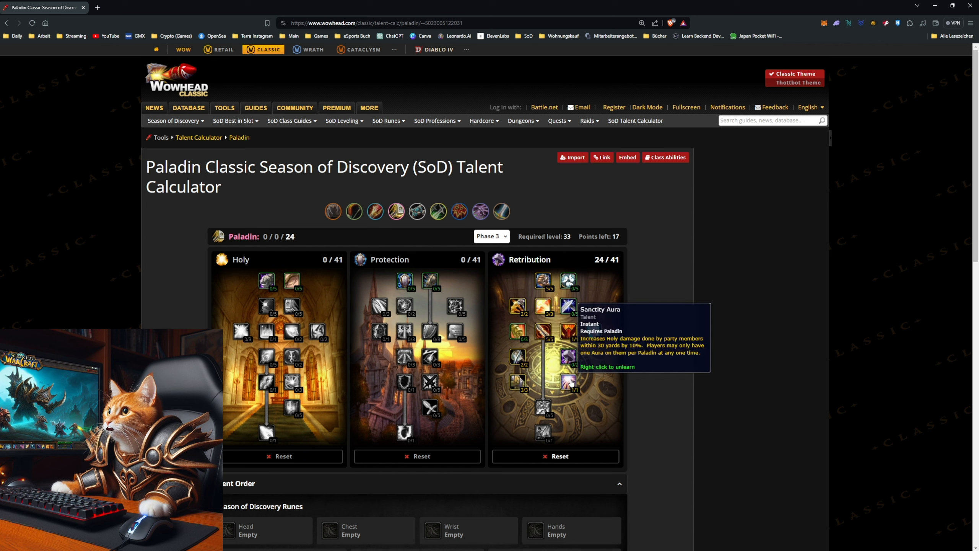
pyautogui.moveTo(533, 323)
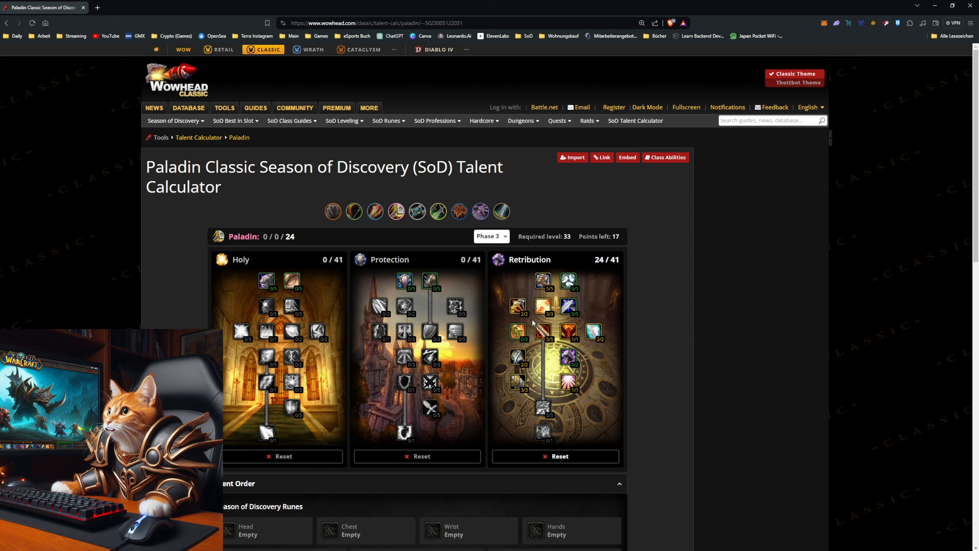
pyautogui.click(567, 281)
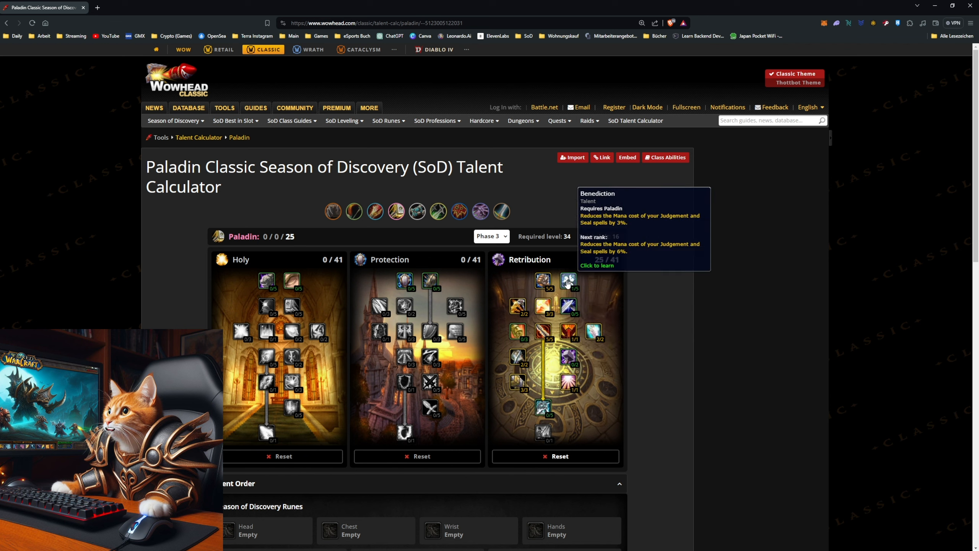
pyautogui.click(543, 409)
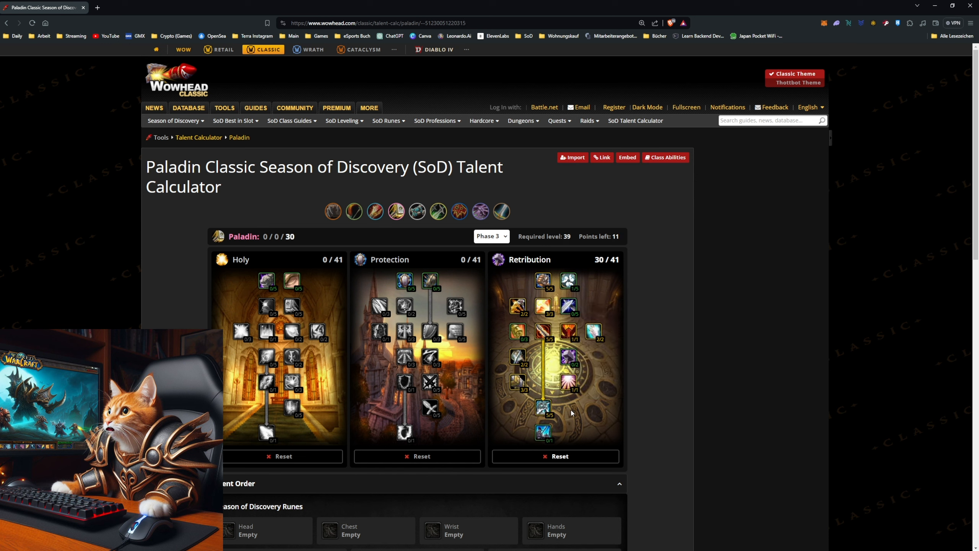
pyautogui.moveTo(267, 280)
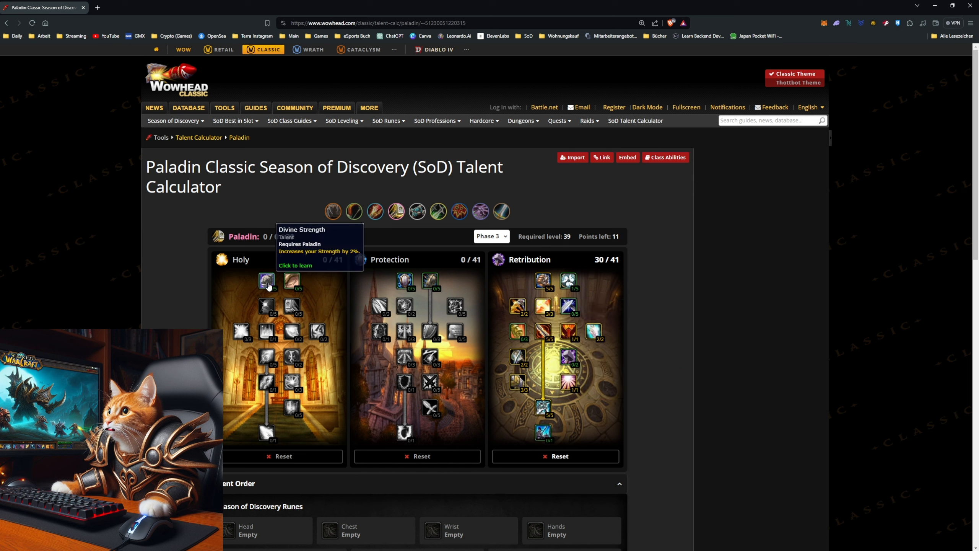
# Step: Put the last 11 points into Divine Strength, Improved Seal of Righteousness and Consecration
pyautogui.click(267, 280)
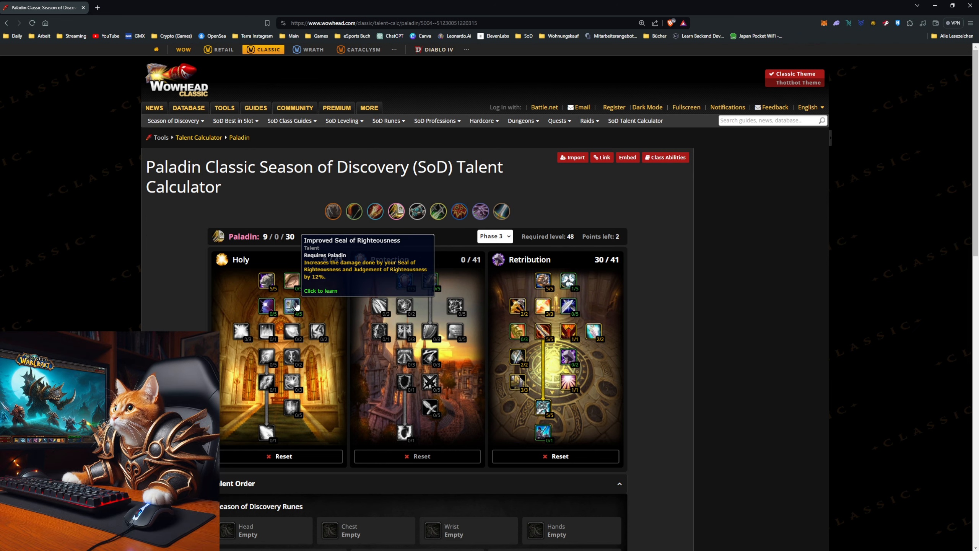
pyautogui.click(291, 305)
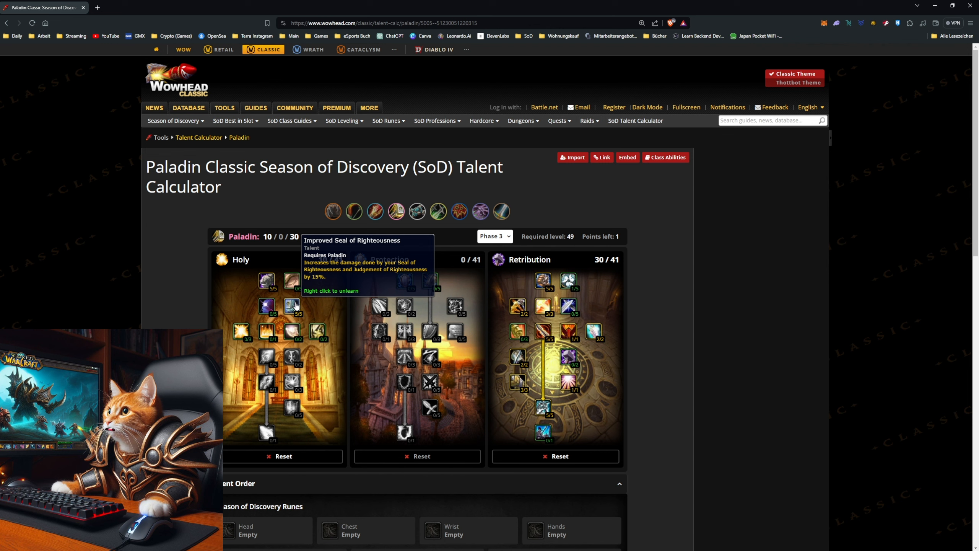
pyautogui.moveTo(265, 331)
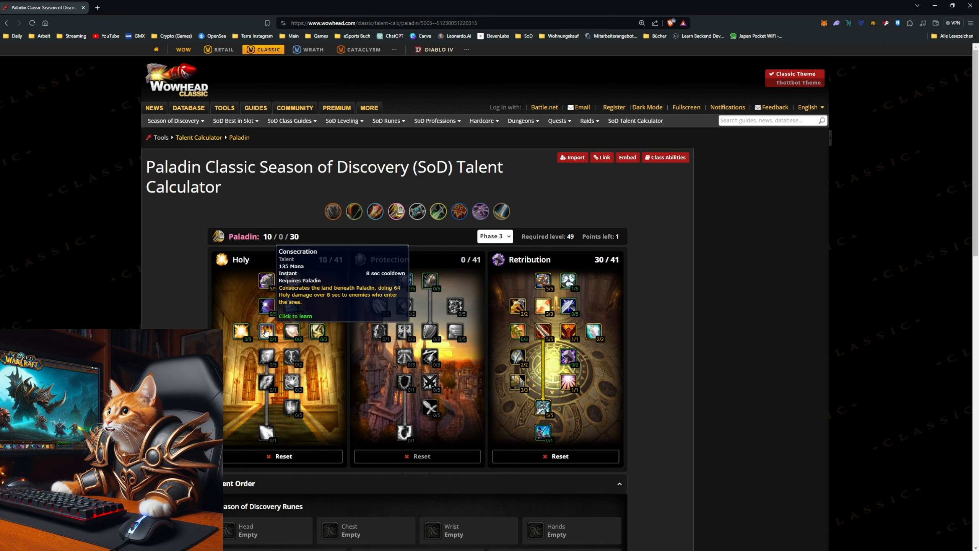
pyautogui.click(266, 332)
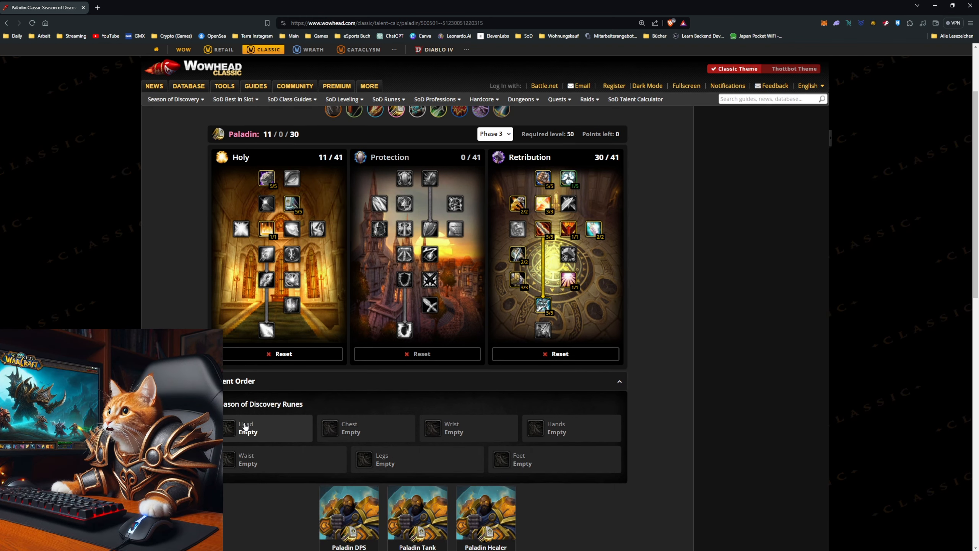
# Step: Bring up the head-slot rune choices in the Season of Discovery Runes panel
pyautogui.click(265, 427)
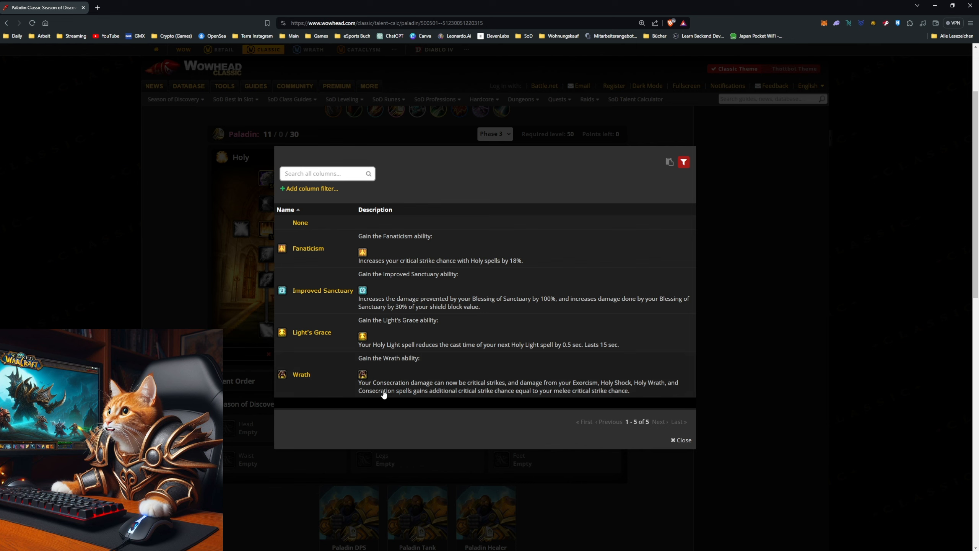
pyautogui.moveTo(369, 390)
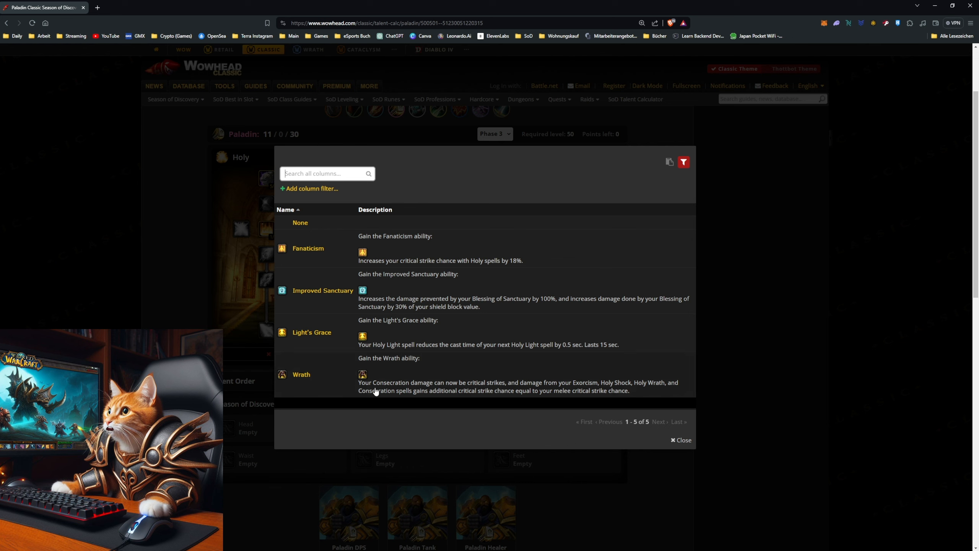
pyautogui.moveTo(412, 388)
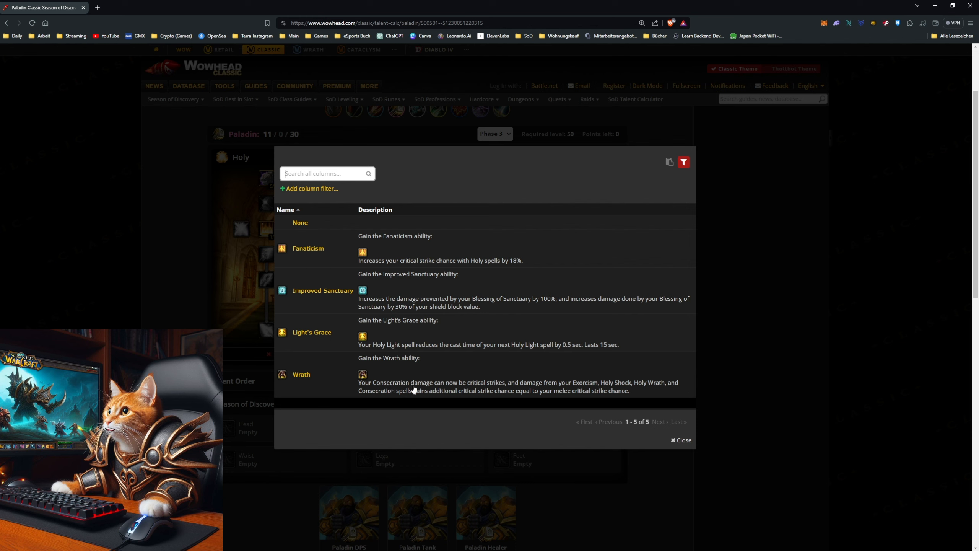
pyautogui.moveTo(484, 362)
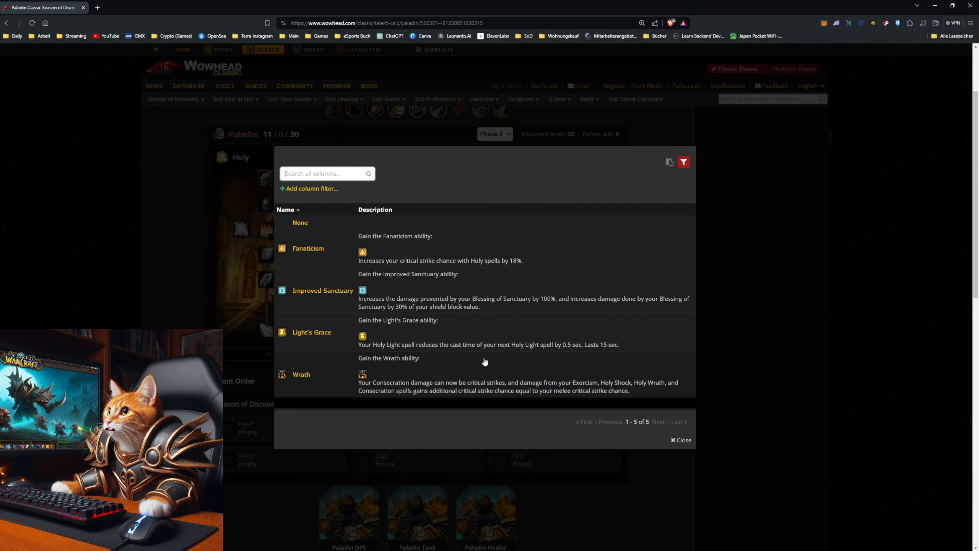
pyautogui.moveTo(463, 392)
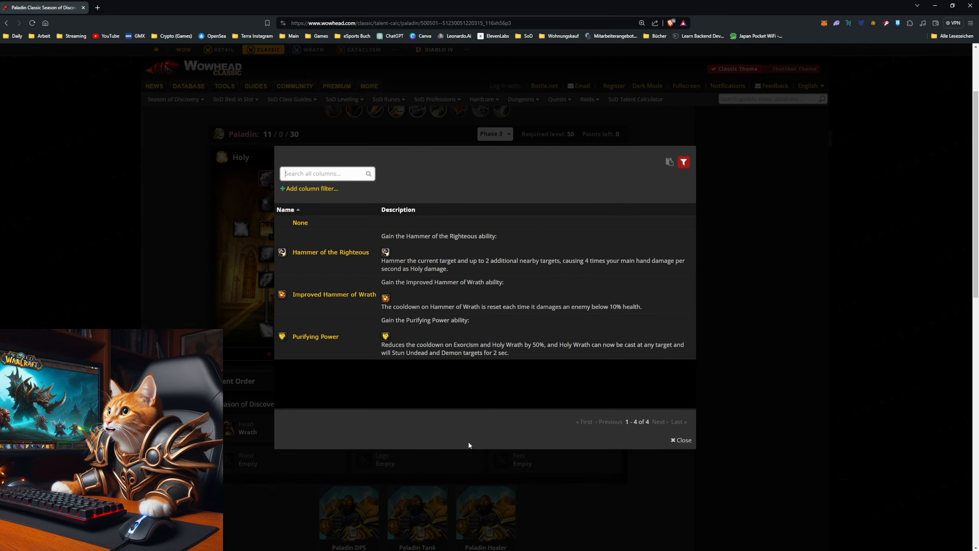
pyautogui.moveTo(486, 268)
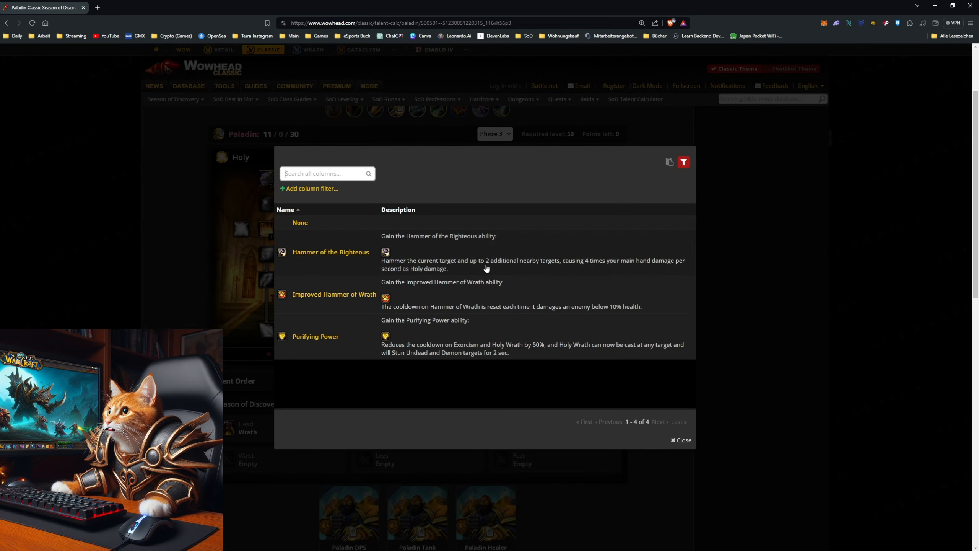
pyautogui.moveTo(416, 301)
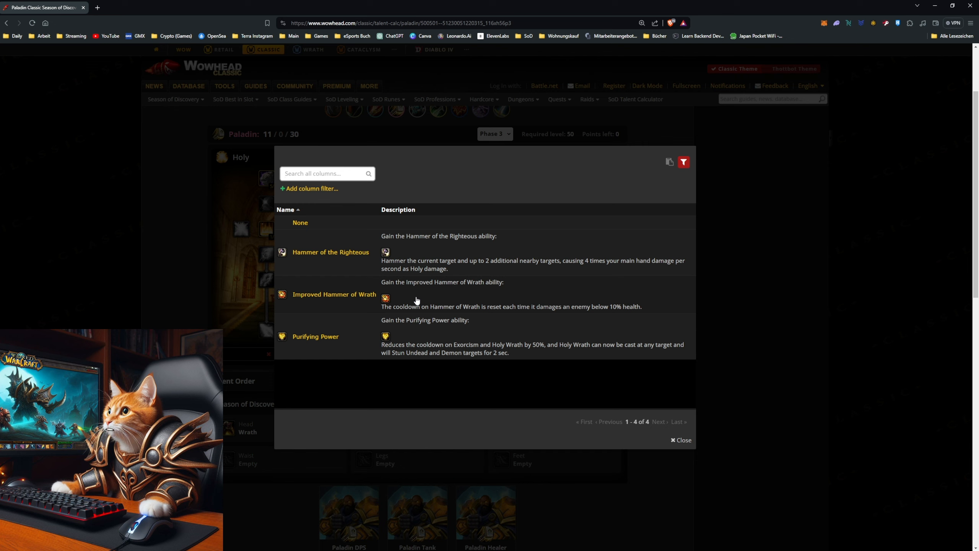
pyautogui.moveTo(484, 319)
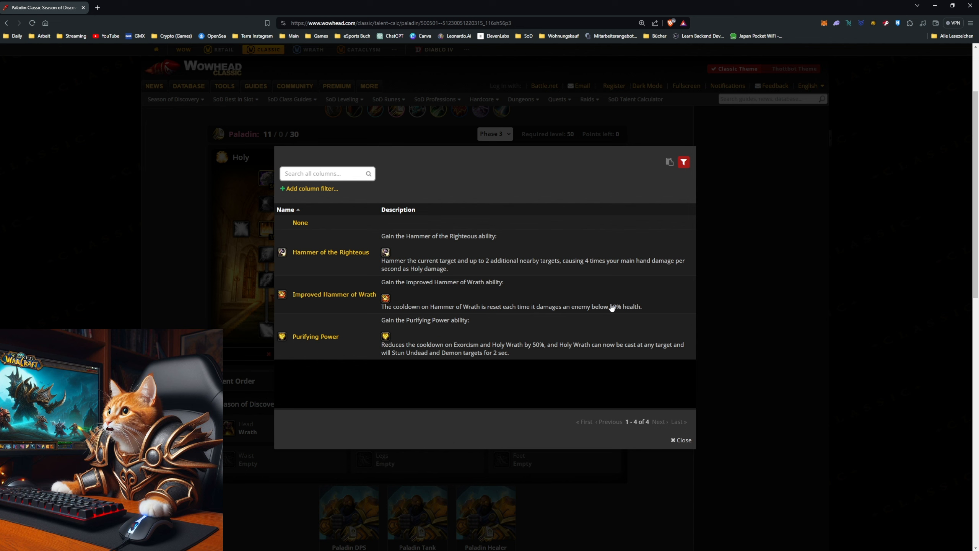
pyautogui.moveTo(441, 307)
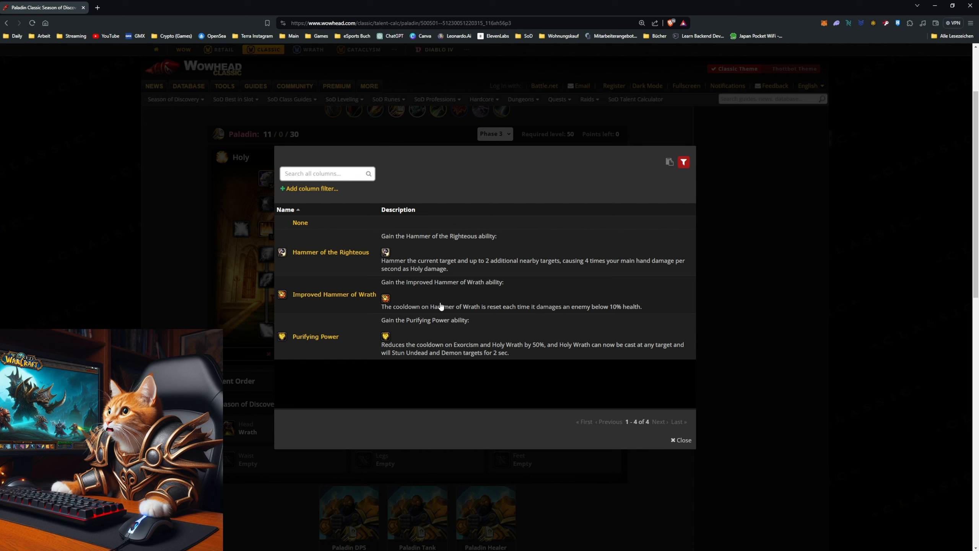
pyautogui.moveTo(423, 300)
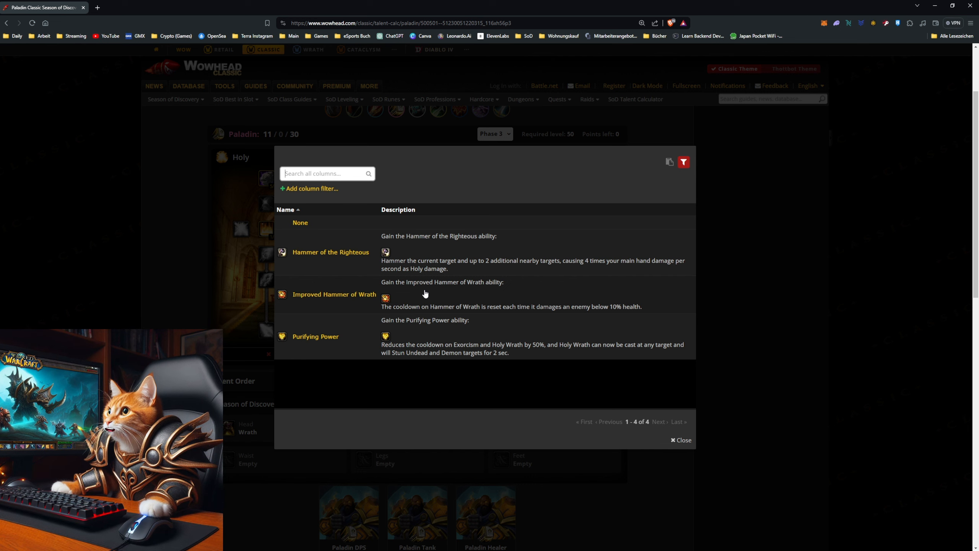
pyautogui.moveTo(503, 273)
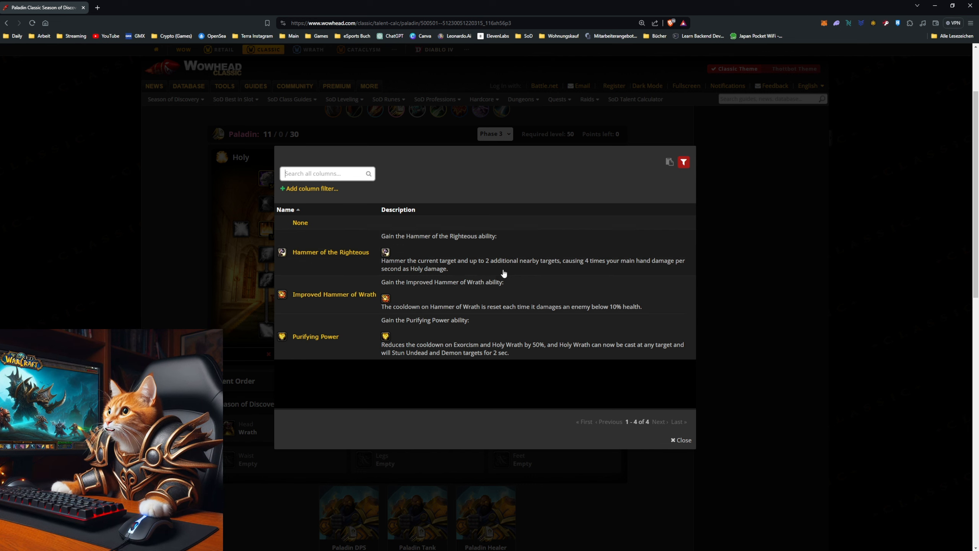
pyautogui.moveTo(367, 268)
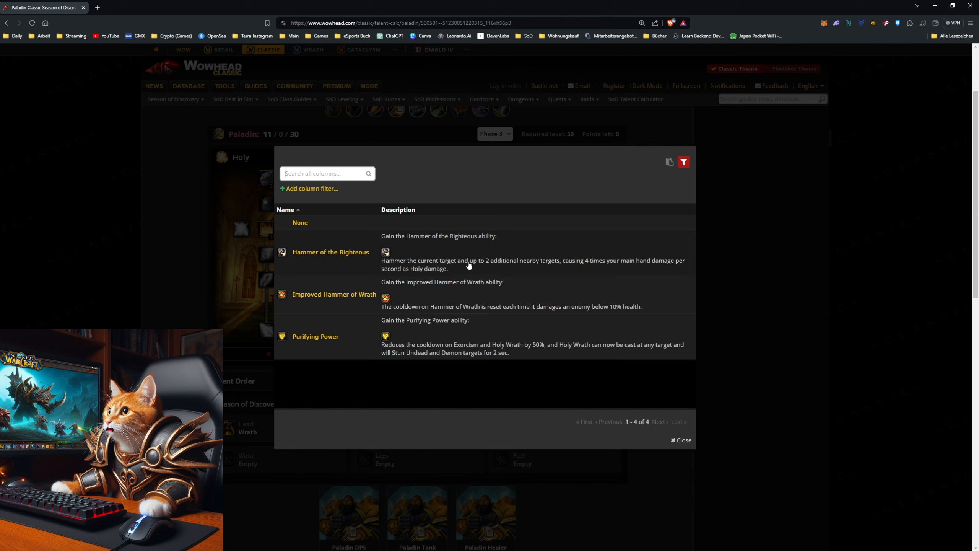
pyautogui.moveTo(592, 269)
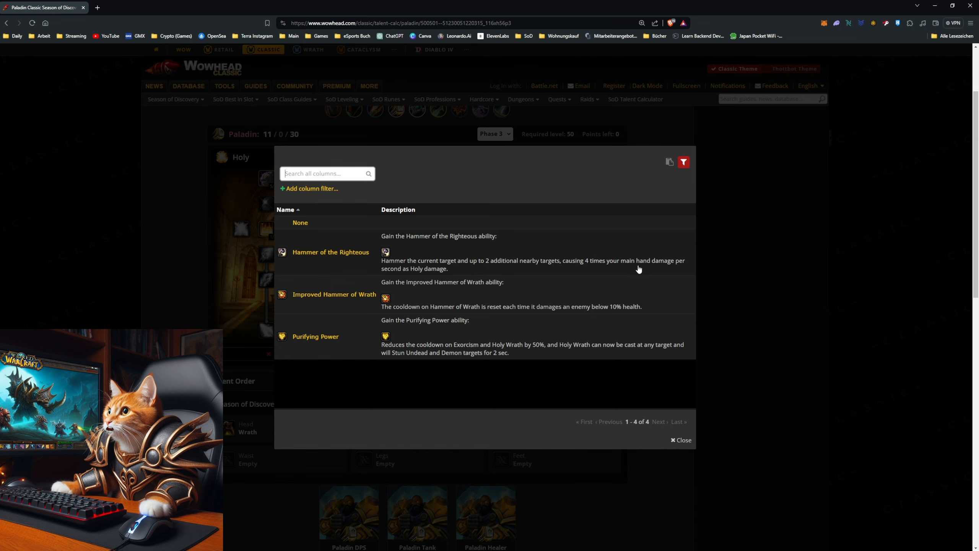
pyautogui.moveTo(370, 250)
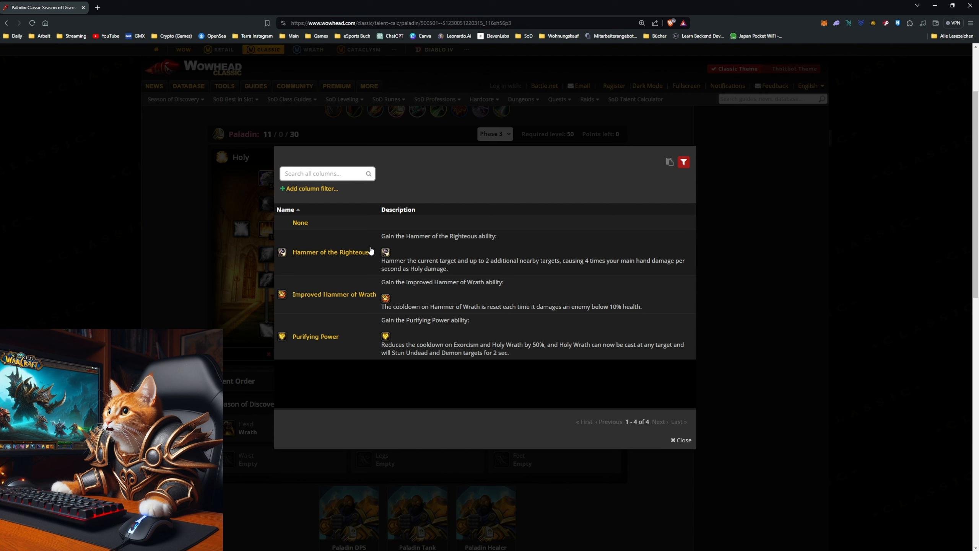
pyautogui.moveTo(447, 251)
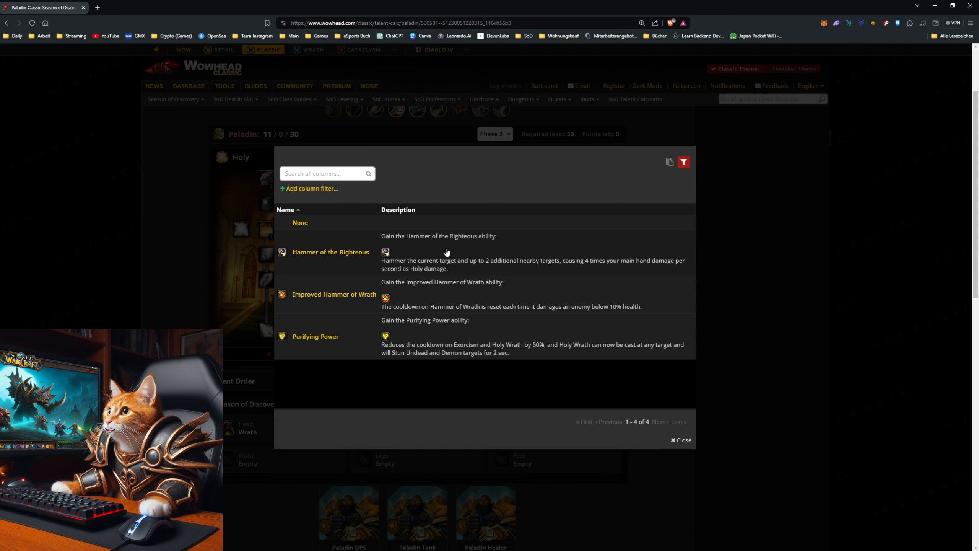
pyautogui.moveTo(558, 267)
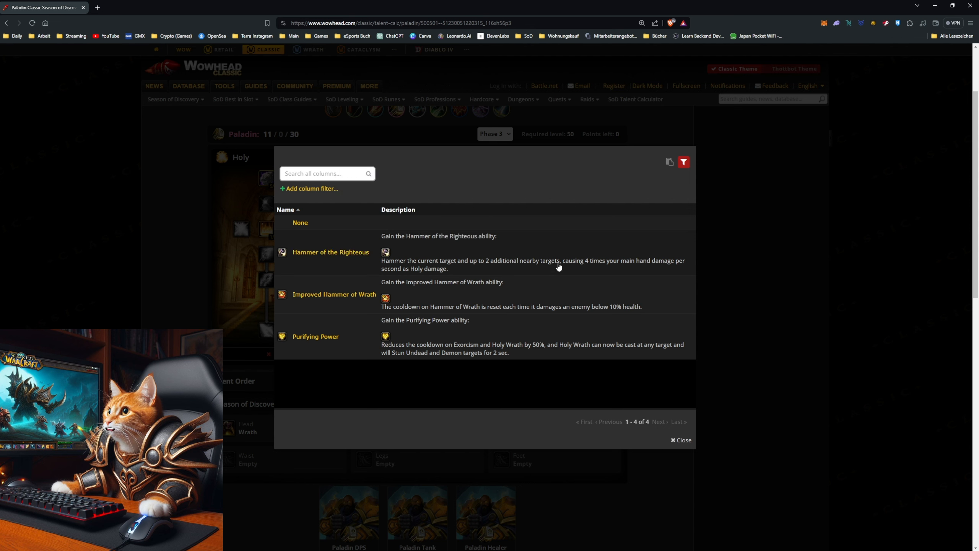
pyautogui.moveTo(423, 256)
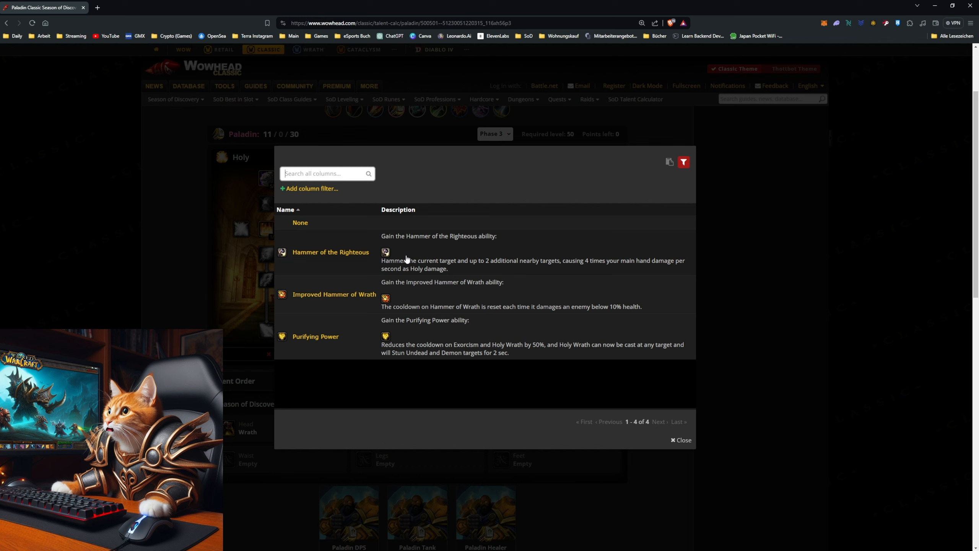
pyautogui.moveTo(395, 342)
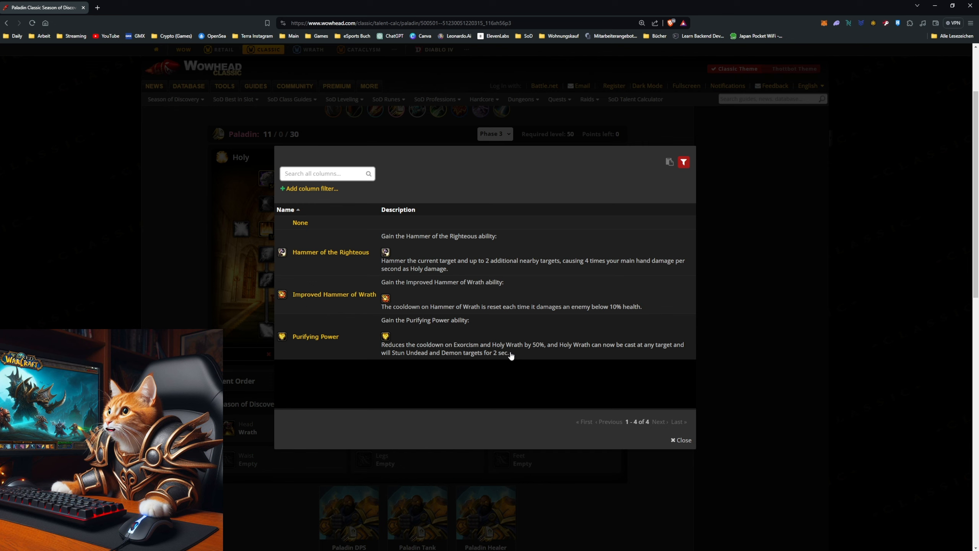
pyautogui.moveTo(528, 348)
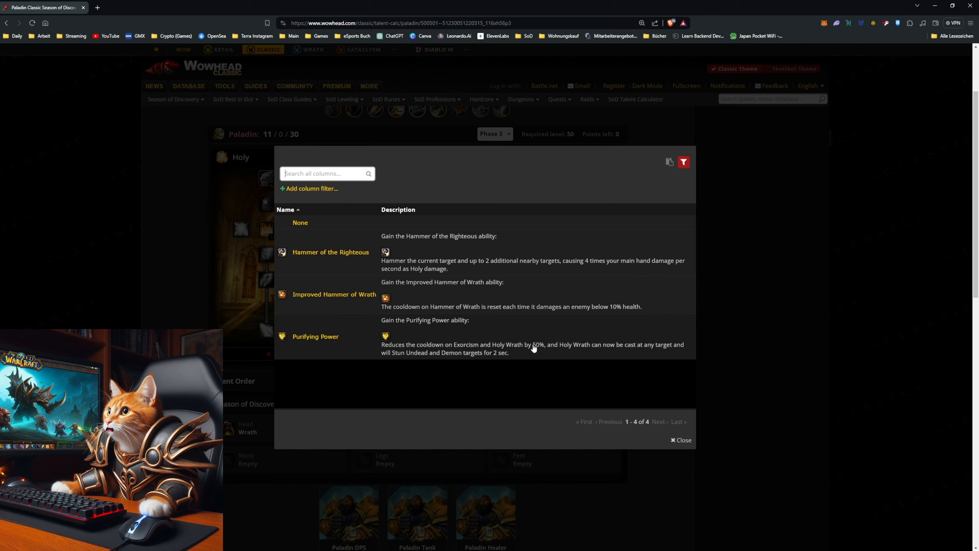
pyautogui.moveTo(533, 348)
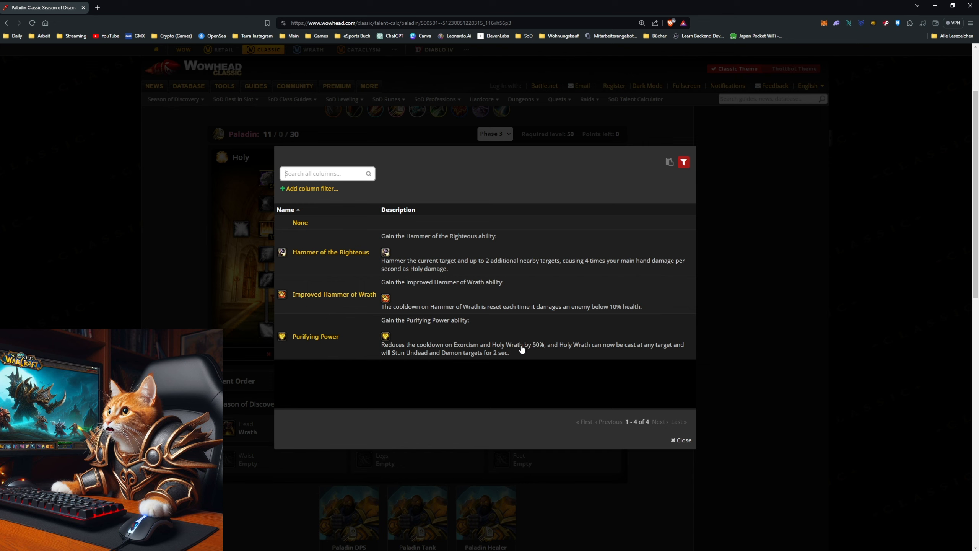
pyautogui.moveTo(447, 351)
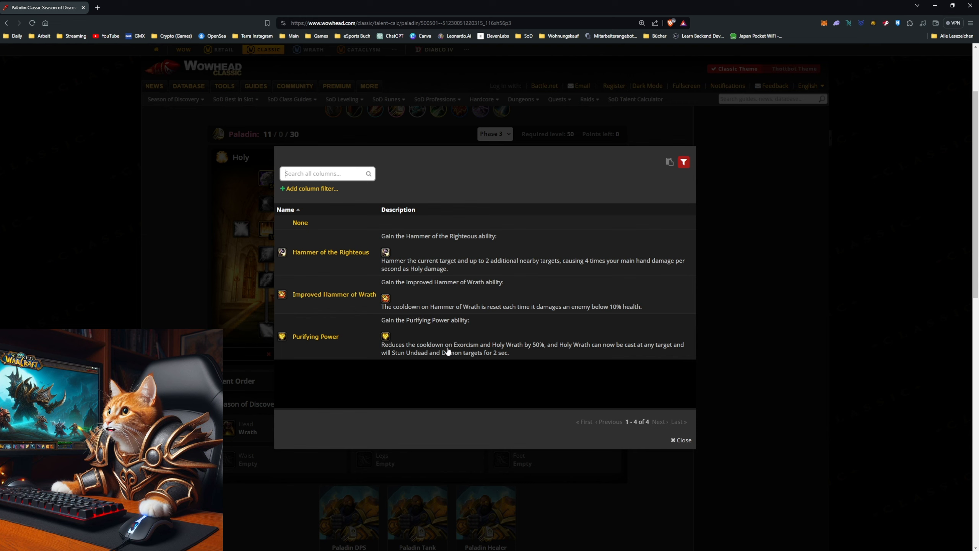
pyautogui.moveTo(393, 257)
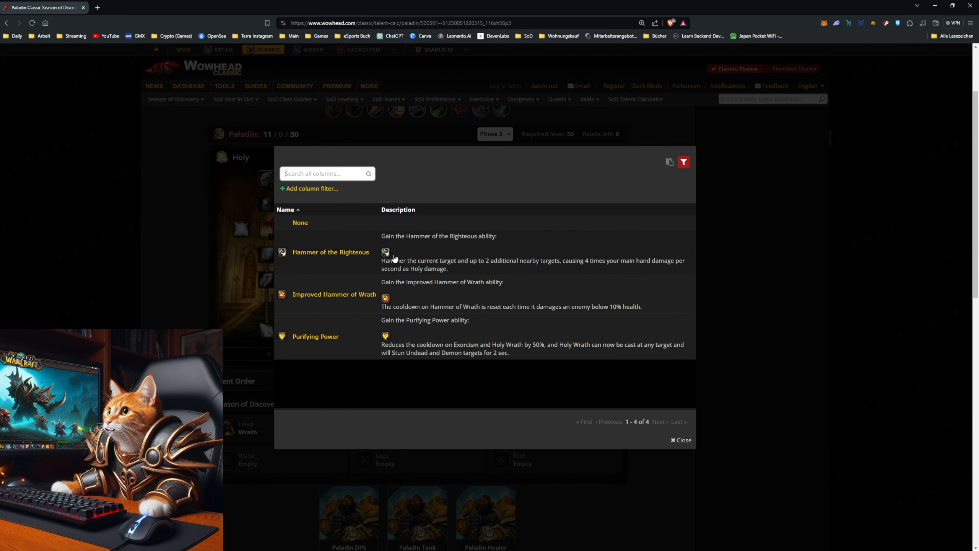
pyautogui.moveTo(431, 301)
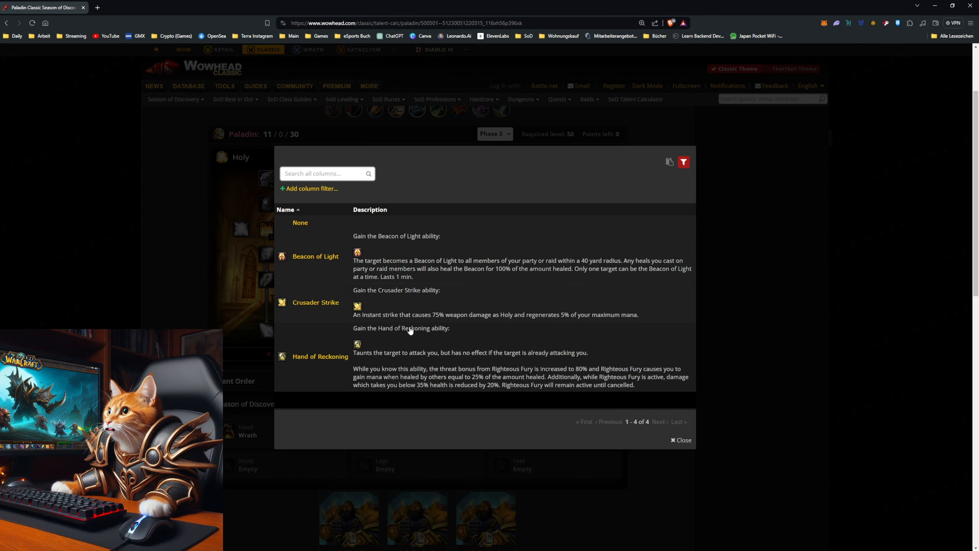
# Step: Fill the hands, waist, legs and feet slots with Crusader Strike, Sheath of Light, Exorcist and The Art of War
pyautogui.click(680, 439)
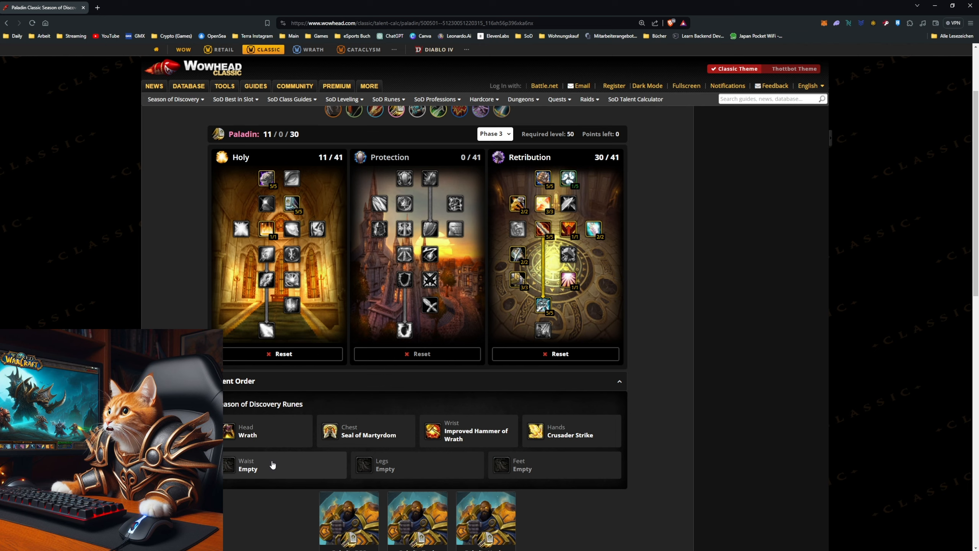
pyautogui.click(272, 465)
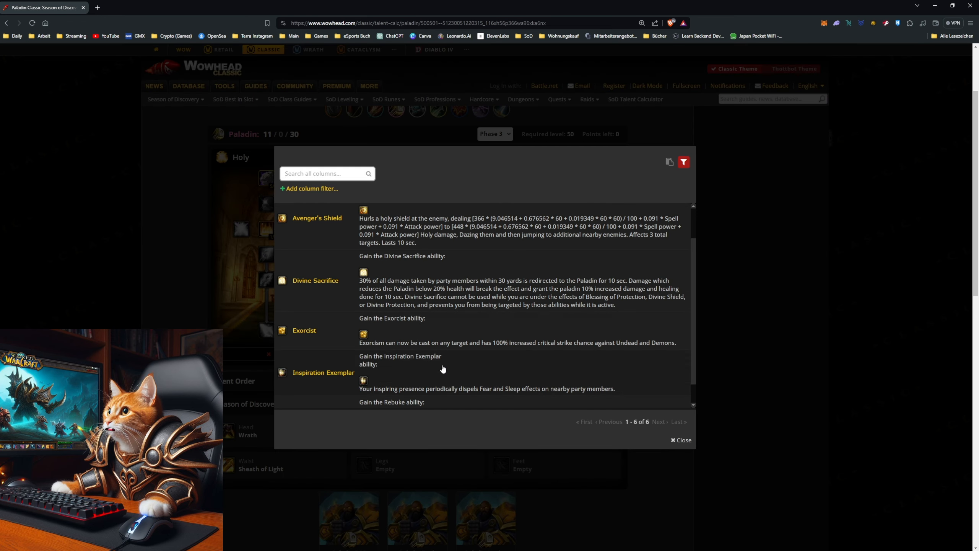
pyautogui.click(680, 440)
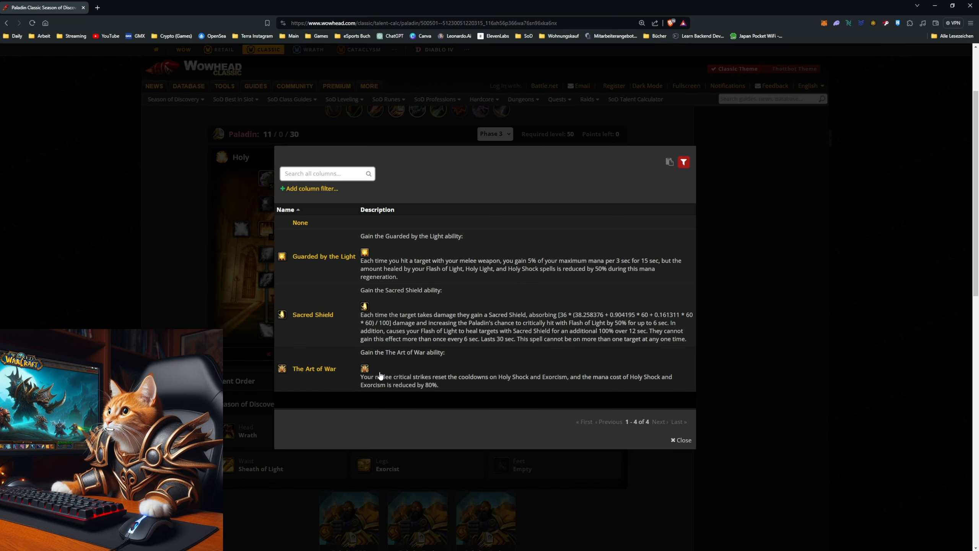
pyautogui.click(680, 440)
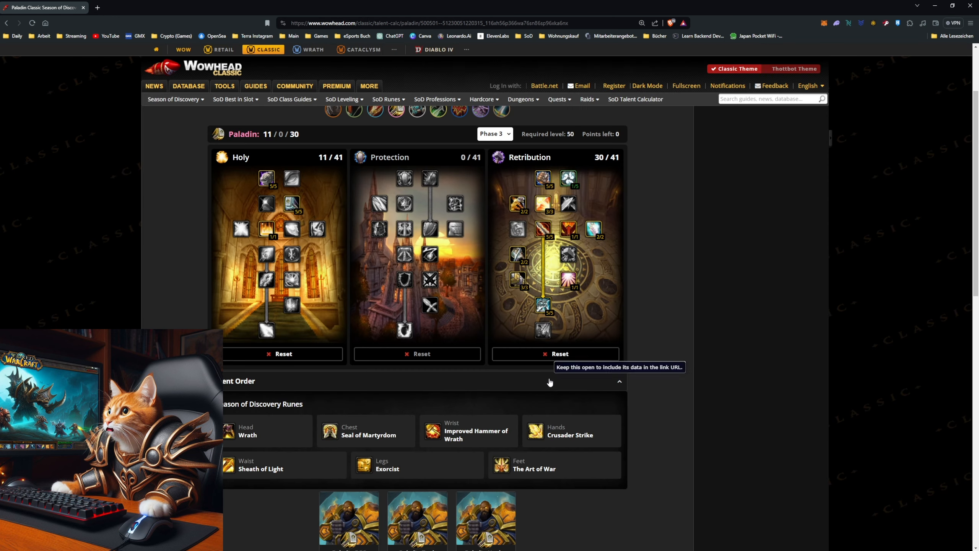
pyautogui.moveTo(830, 386)
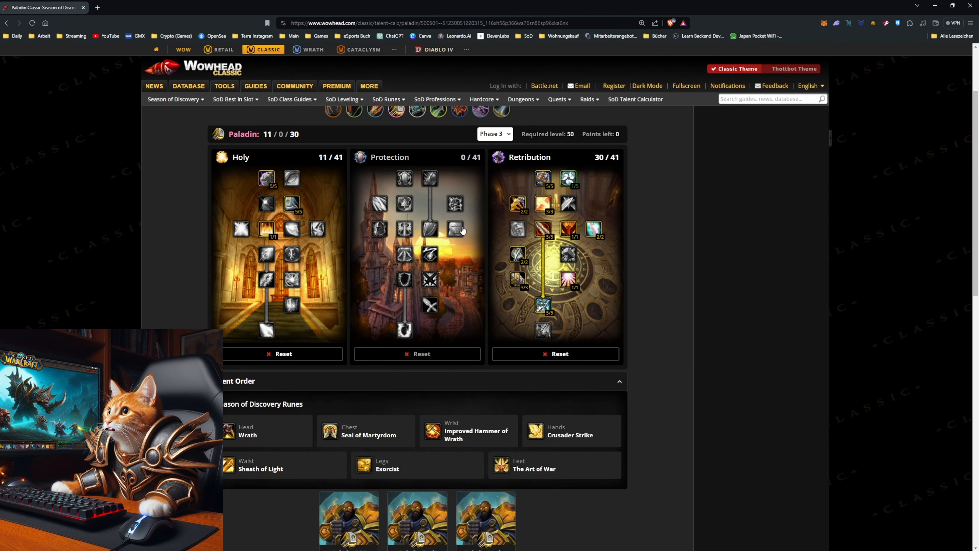
pyautogui.moveTo(772, 338)
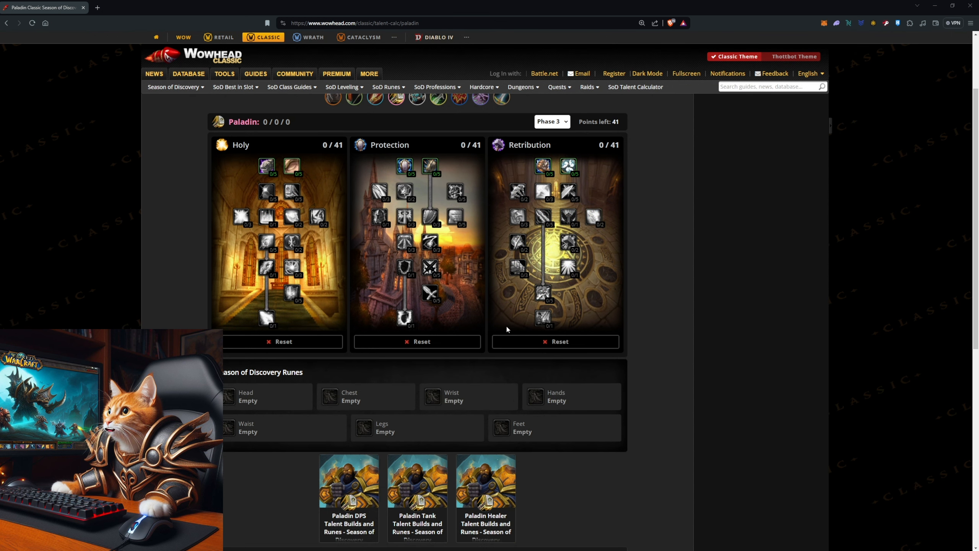
pyautogui.moveTo(331, 189)
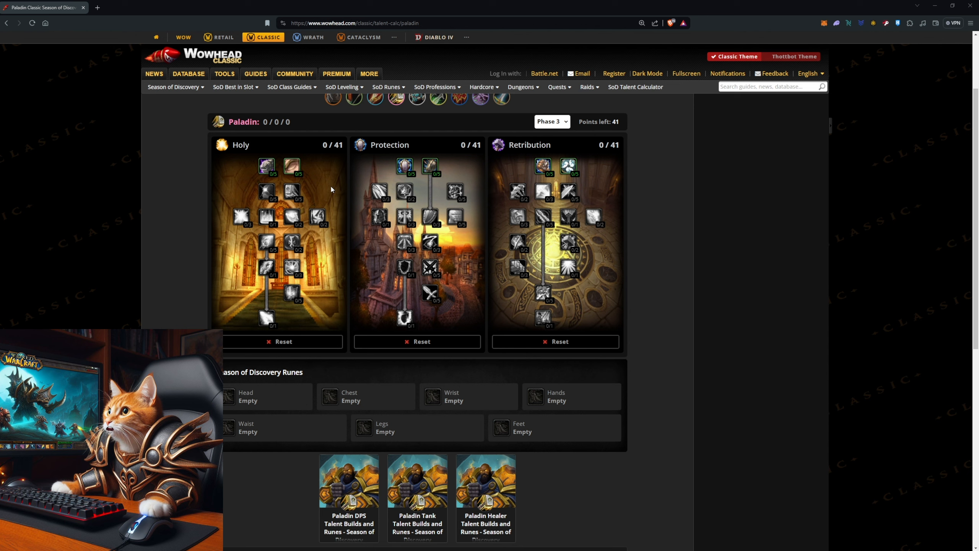
pyautogui.moveTo(267, 166)
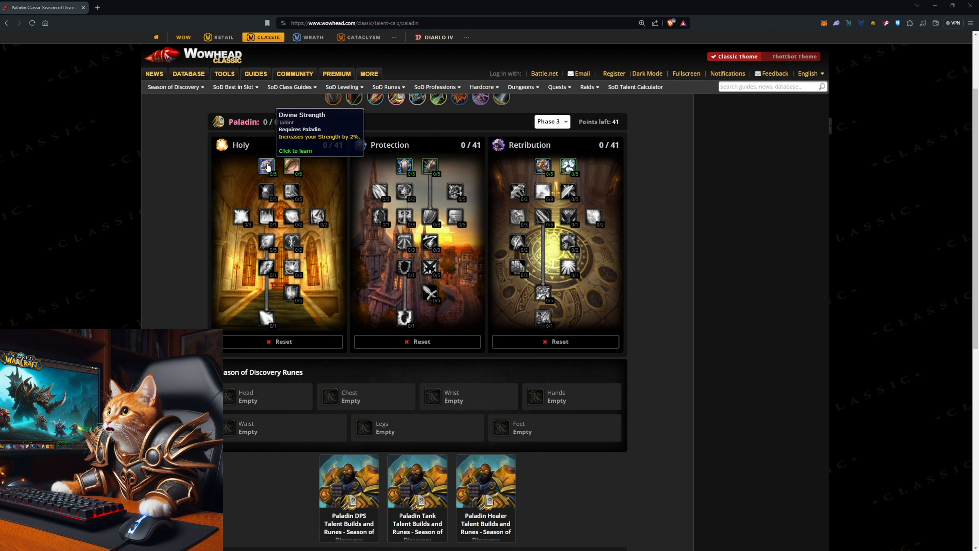
# Step: Max Divine Strength and Improved Seal of Righteousness and spend an eleventh Holy point
pyautogui.click(267, 166)
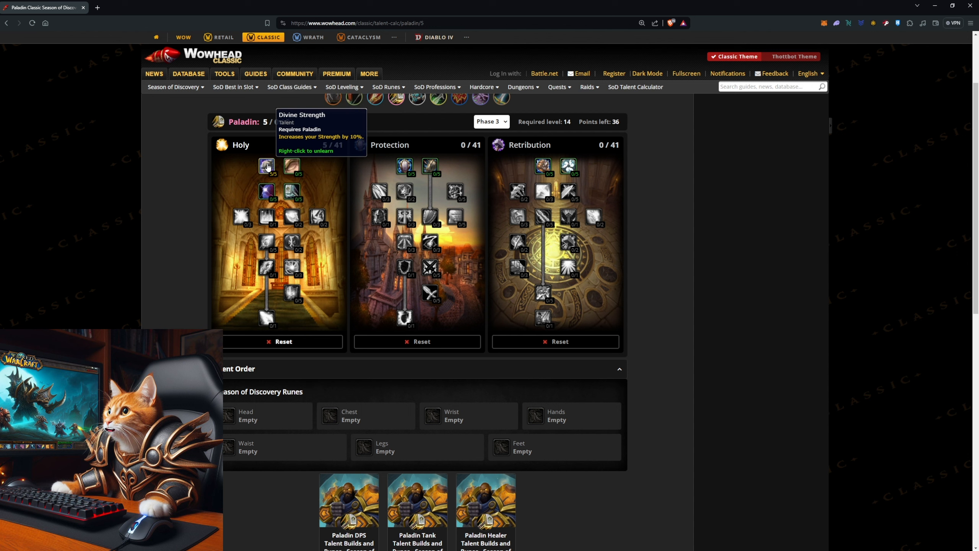
pyautogui.click(290, 191)
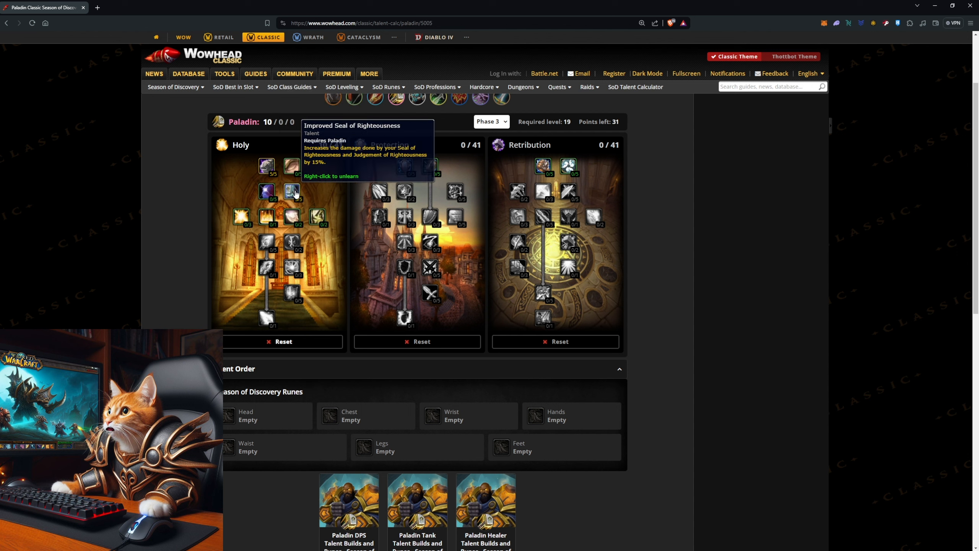
pyautogui.click(266, 216)
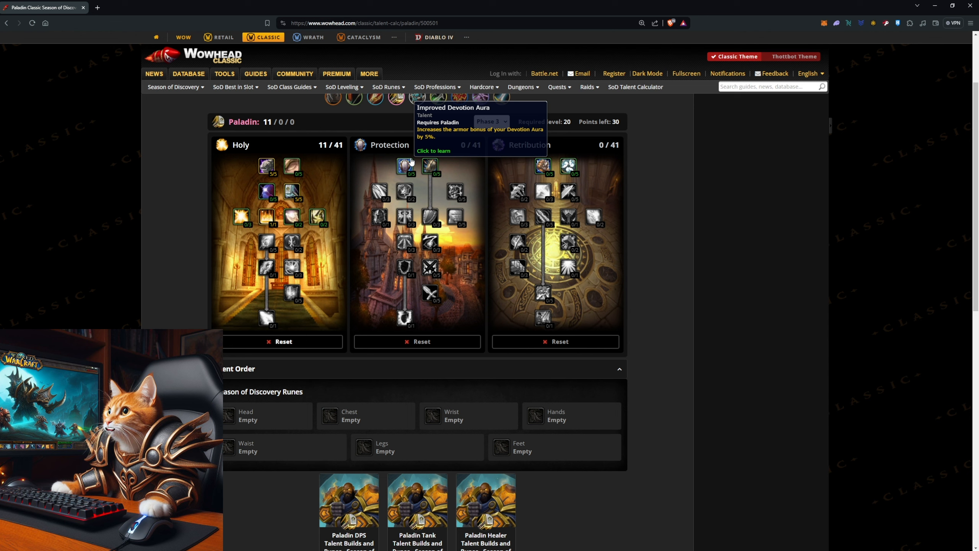
# Step: Put 13 points into Protection: Improved Devotion Aura, Toughness and Improved Righteous Fury
pyautogui.click(404, 166)
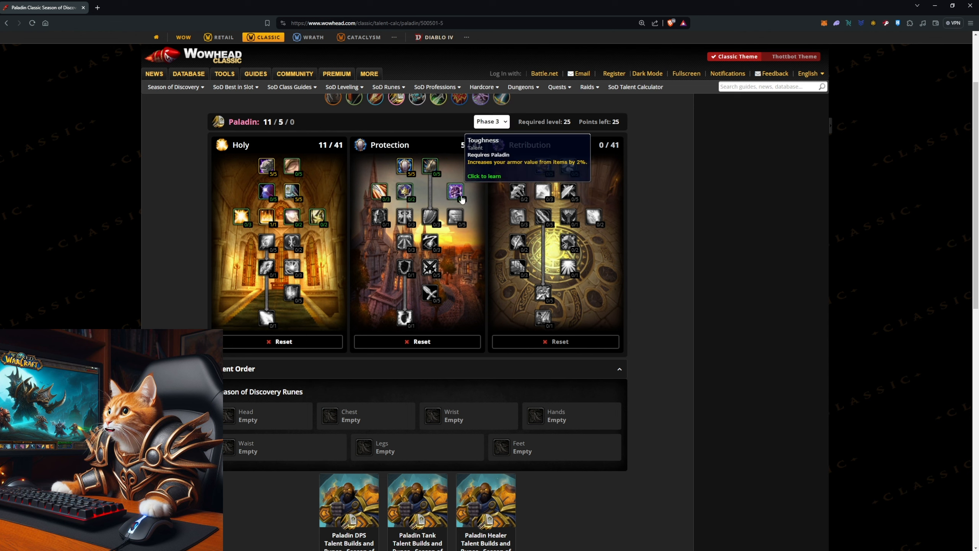
pyautogui.click(404, 217)
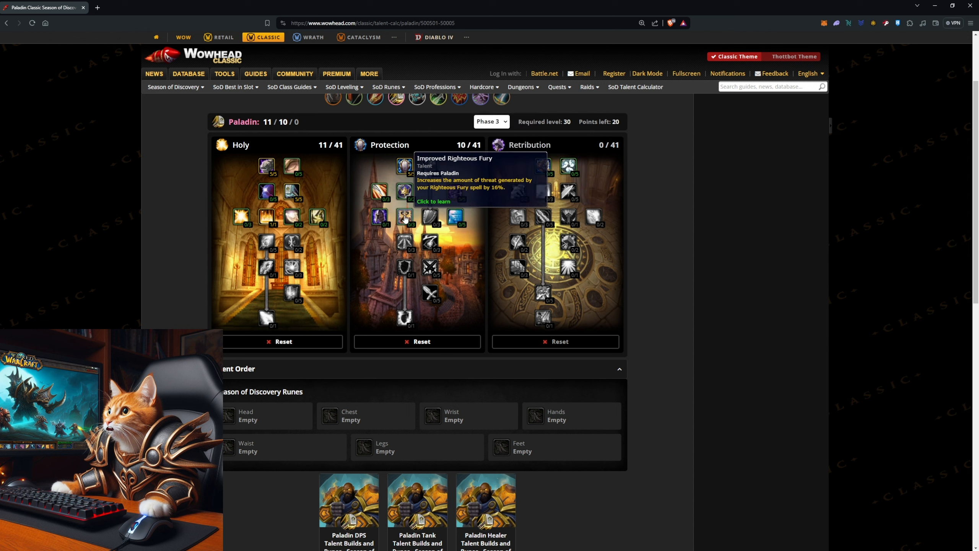
pyautogui.click(404, 216)
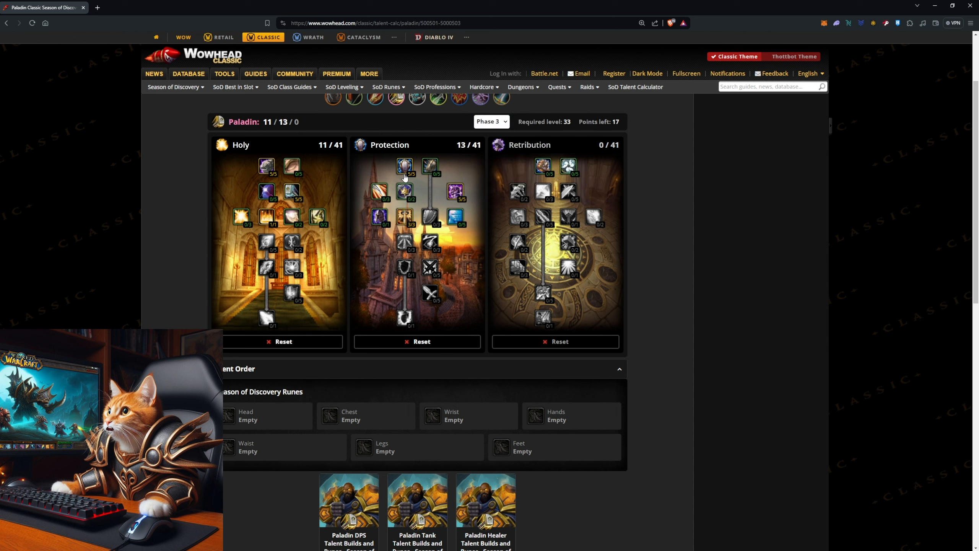
pyautogui.moveTo(456, 191)
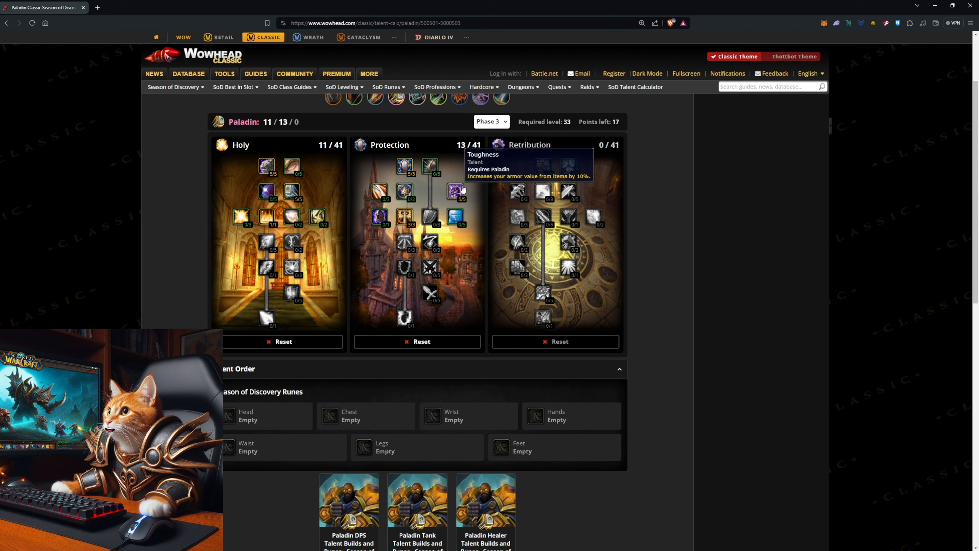
pyautogui.moveTo(404, 217)
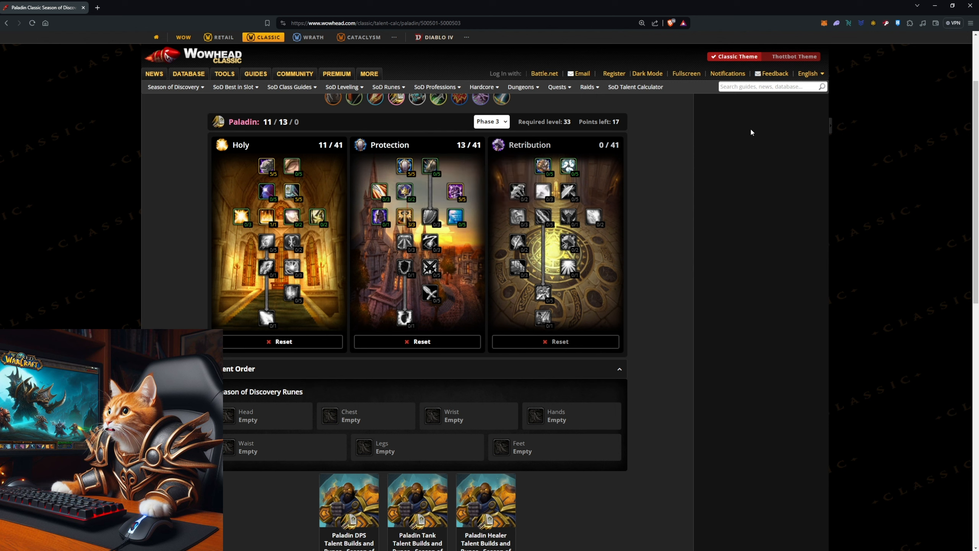
pyautogui.moveTo(684, 169)
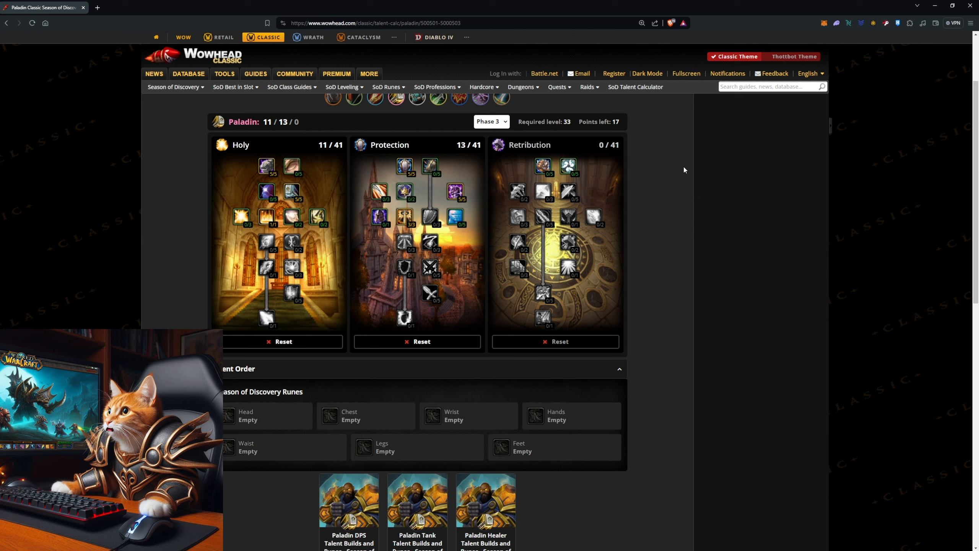
pyautogui.moveTo(542, 166)
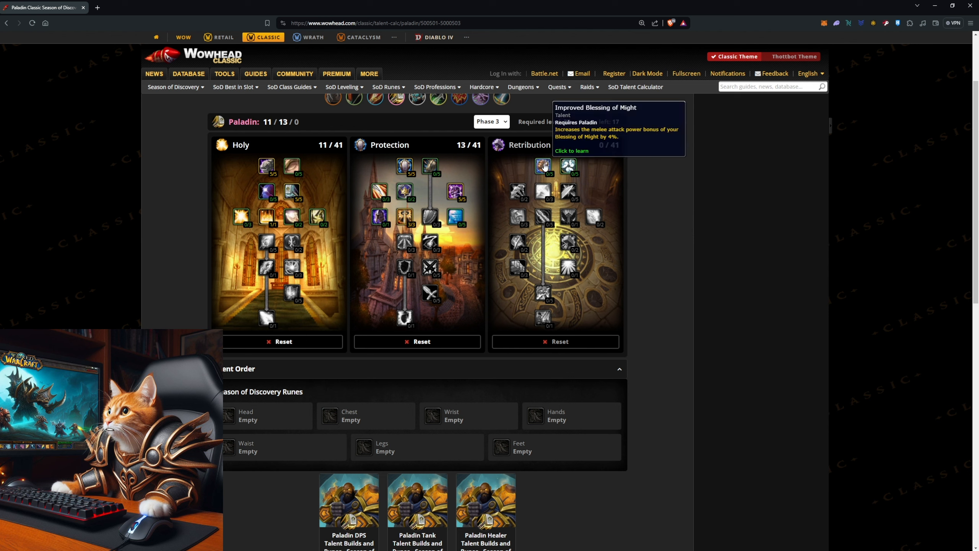
# Step: Spend 17 Retribution points on Improved Blessing of Might, Seal of the Crusader, Pursuit of Justice and Conviction
pyautogui.click(542, 166)
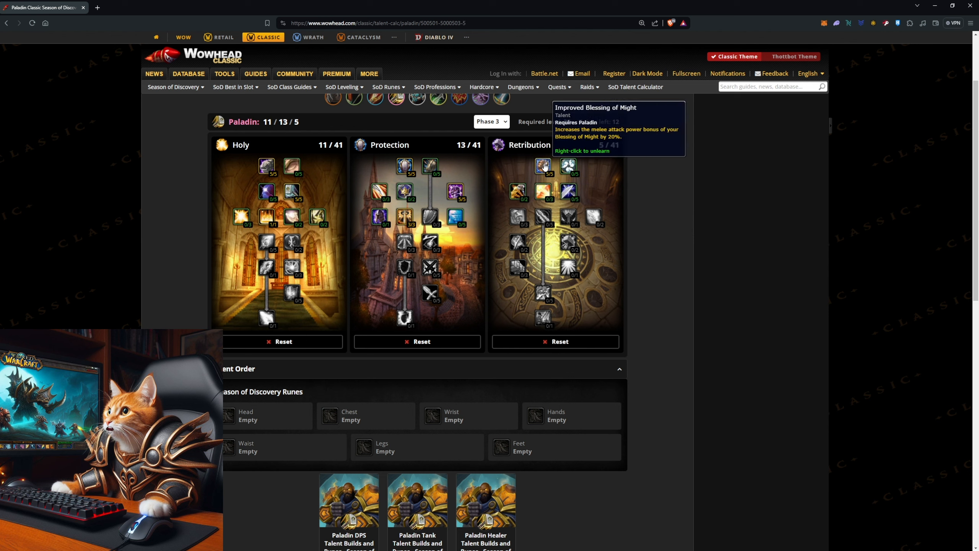
pyautogui.click(517, 191)
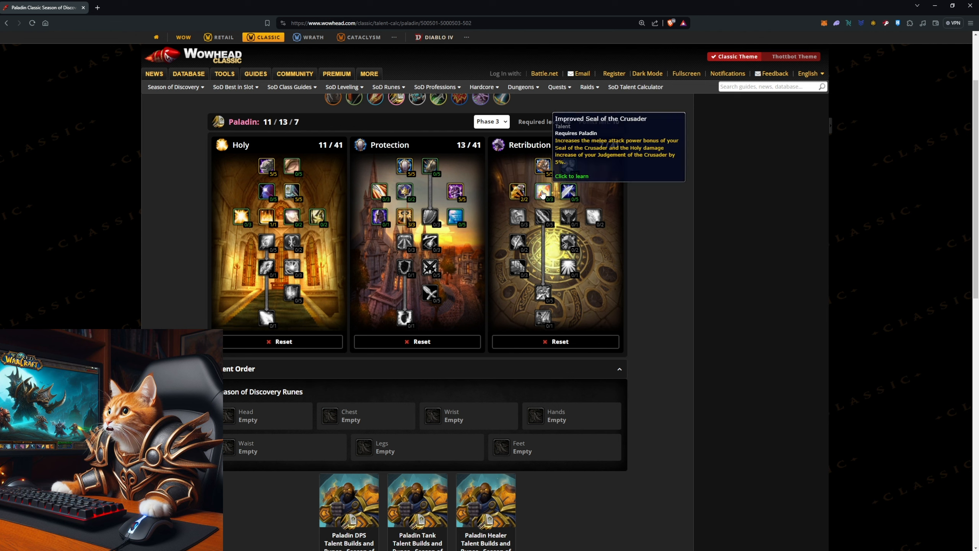
pyautogui.click(568, 217)
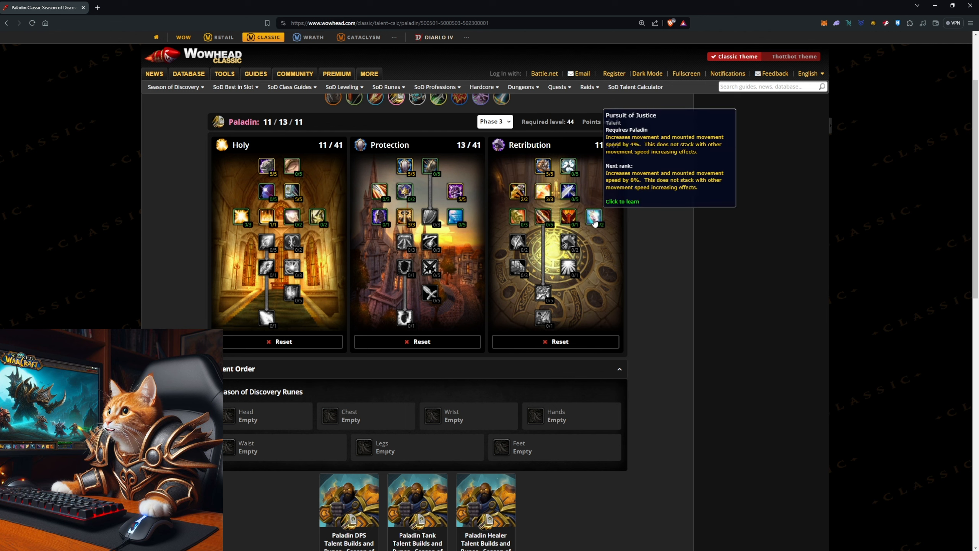
pyautogui.click(542, 216)
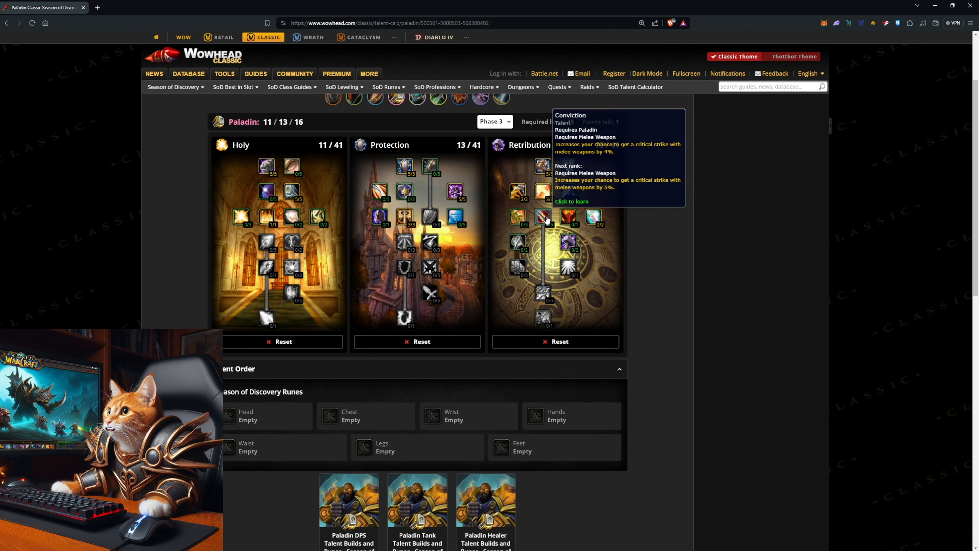
pyautogui.click(542, 217)
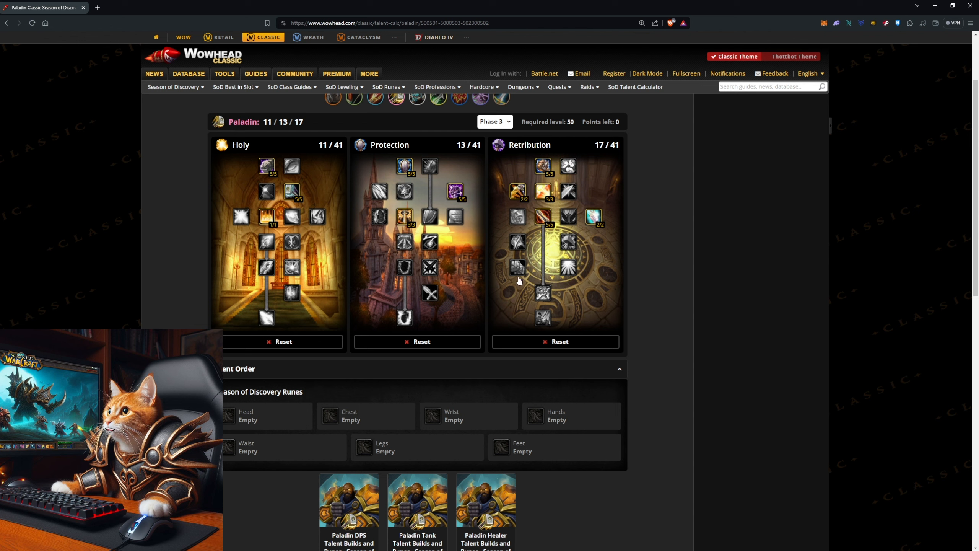
pyautogui.moveTo(356, 271)
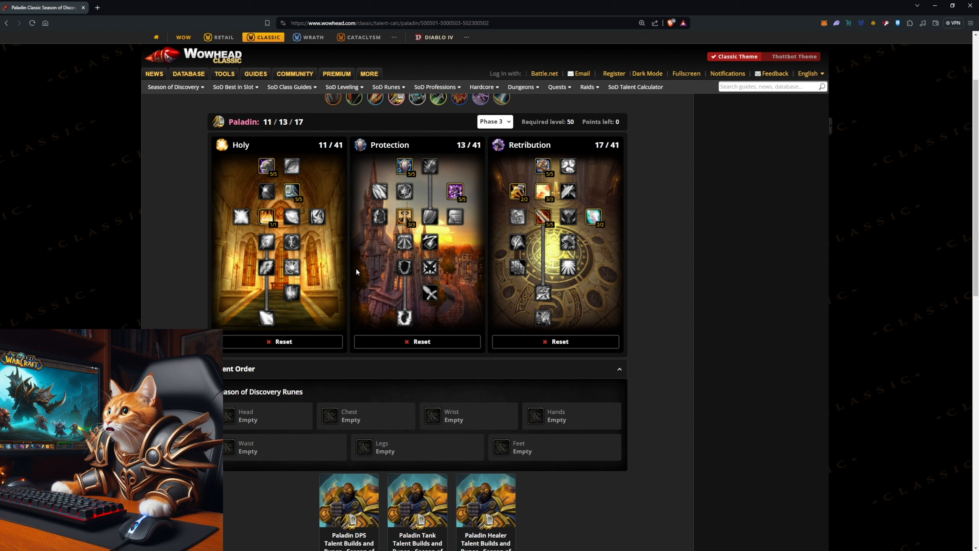
pyautogui.moveTo(543, 216)
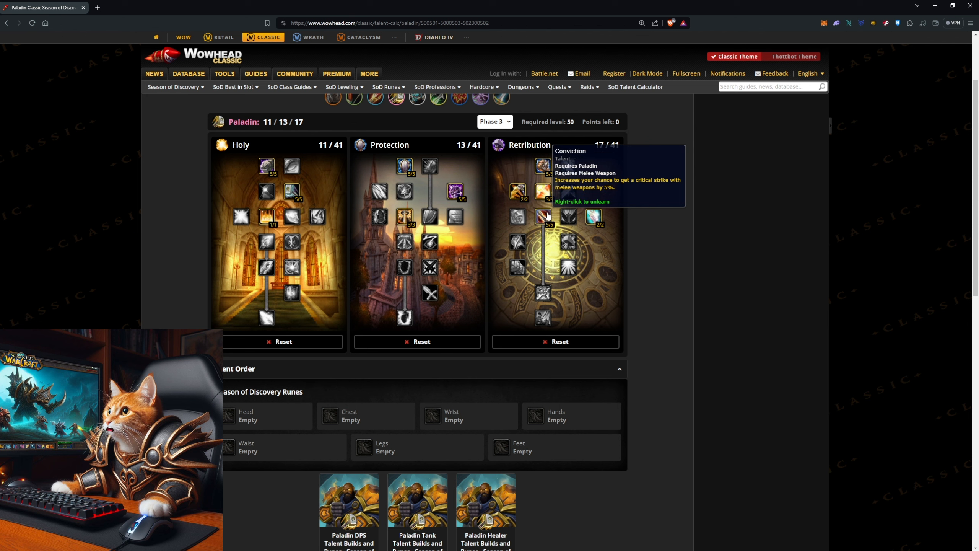
pyautogui.moveTo(629, 257)
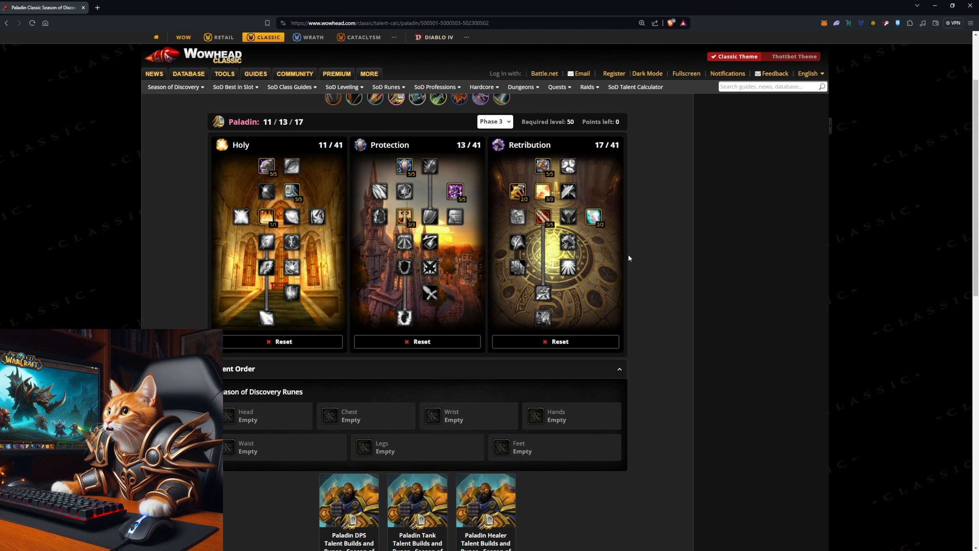
pyautogui.moveTo(511, 234)
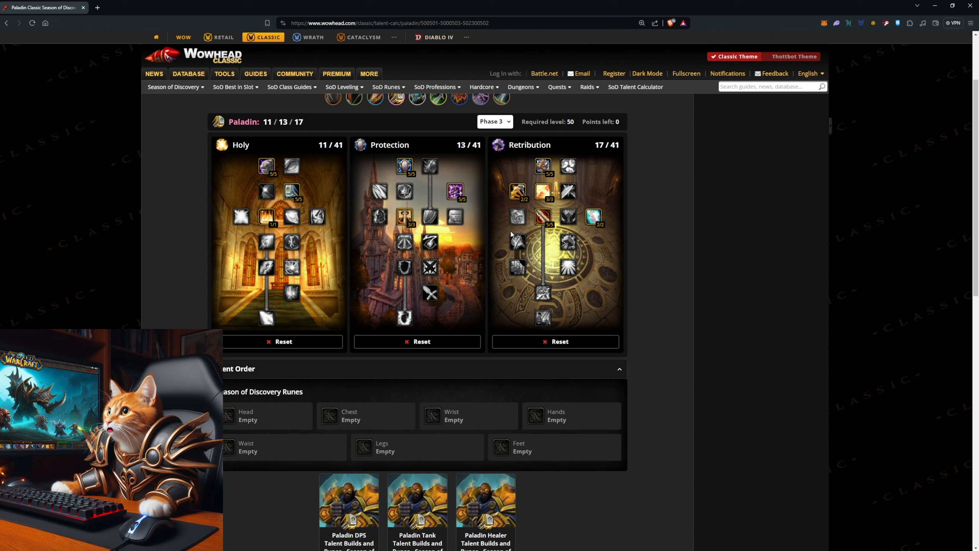
pyautogui.moveTo(510, 250)
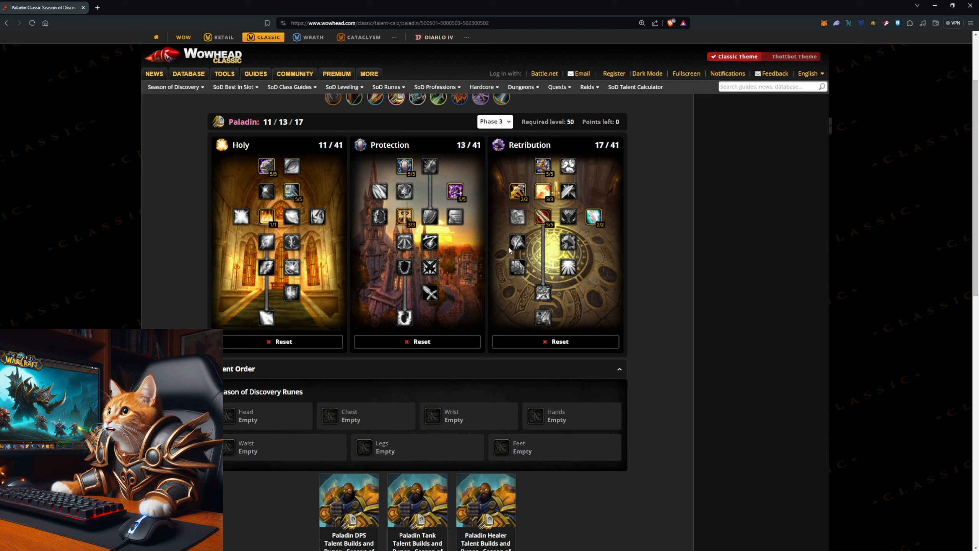
pyautogui.moveTo(522, 298)
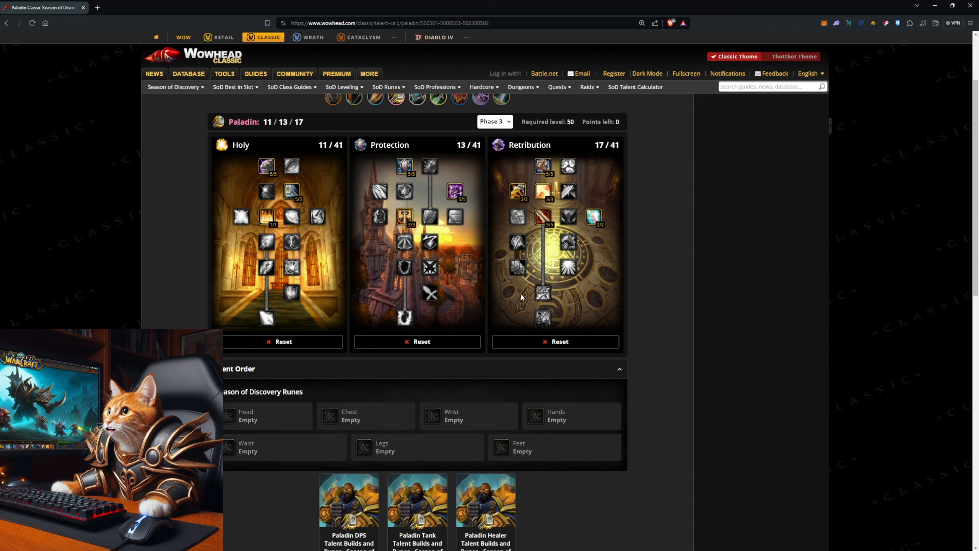
pyautogui.moveTo(317, 318)
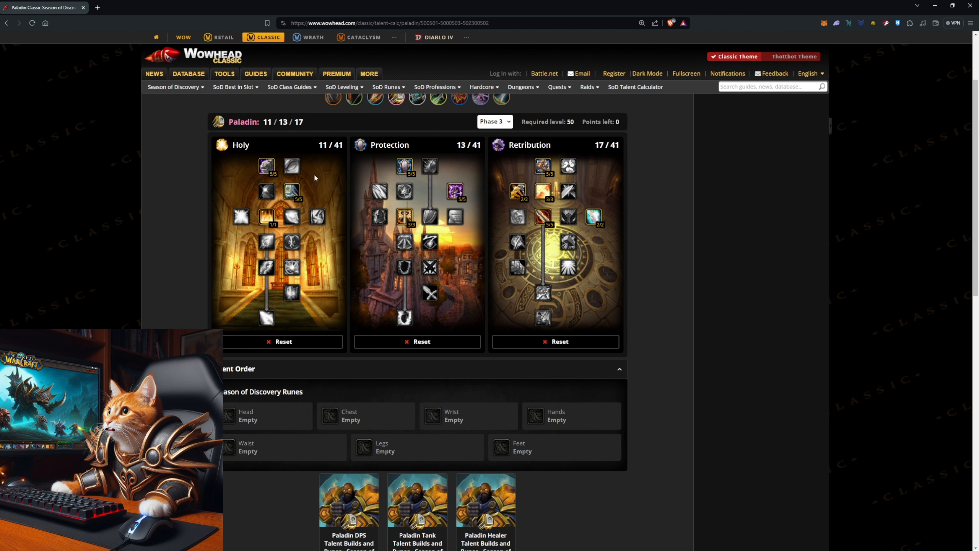
pyautogui.moveTo(696, 209)
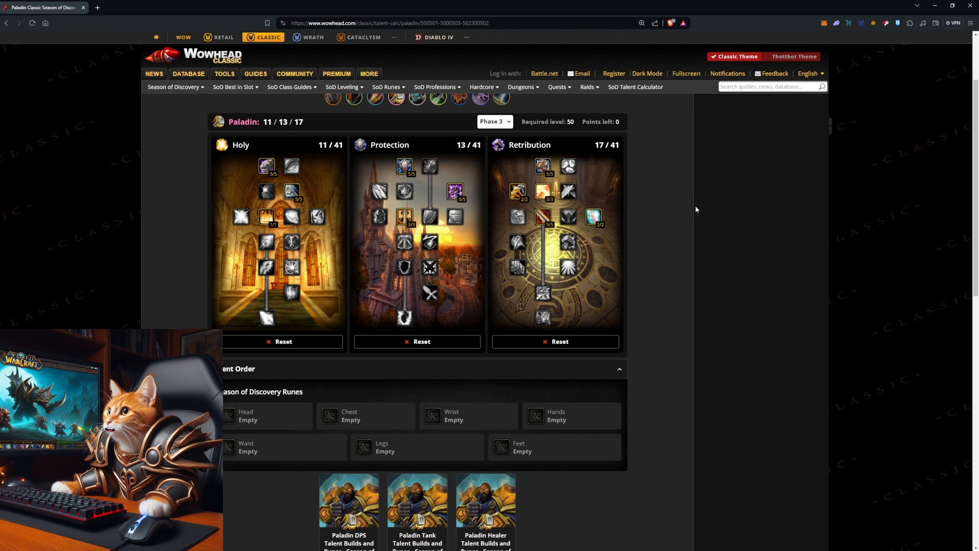
pyautogui.moveTo(237, 420)
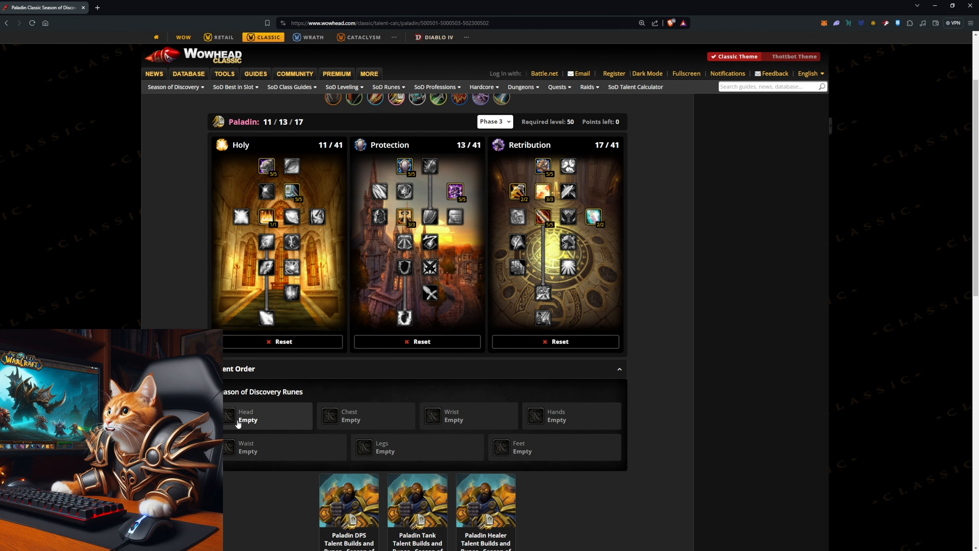
# Step: Pick Wrath, Seal of Martyrdom, Hammer of the Righteous, Sheath of Light and The Art of War for the rune slots
pyautogui.click(227, 415)
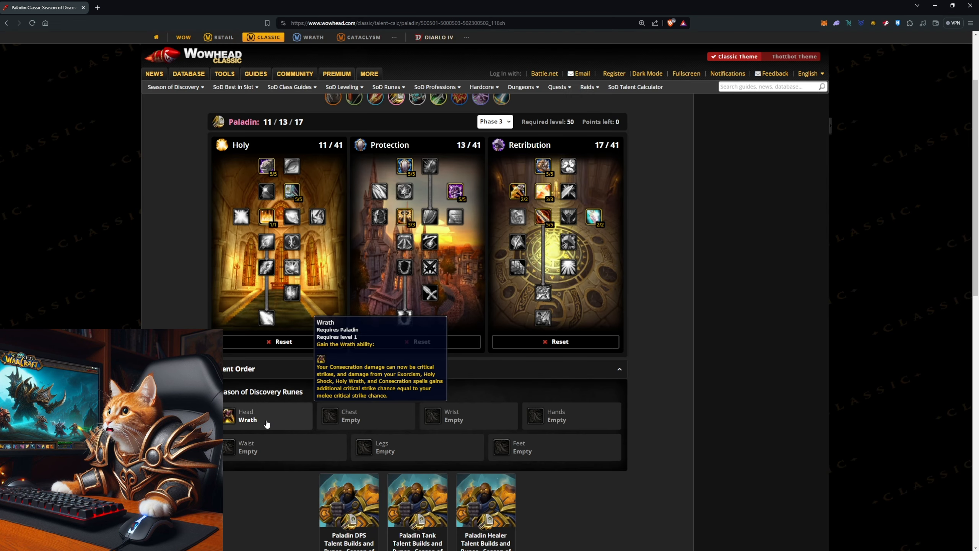
pyautogui.moveTo(256, 424)
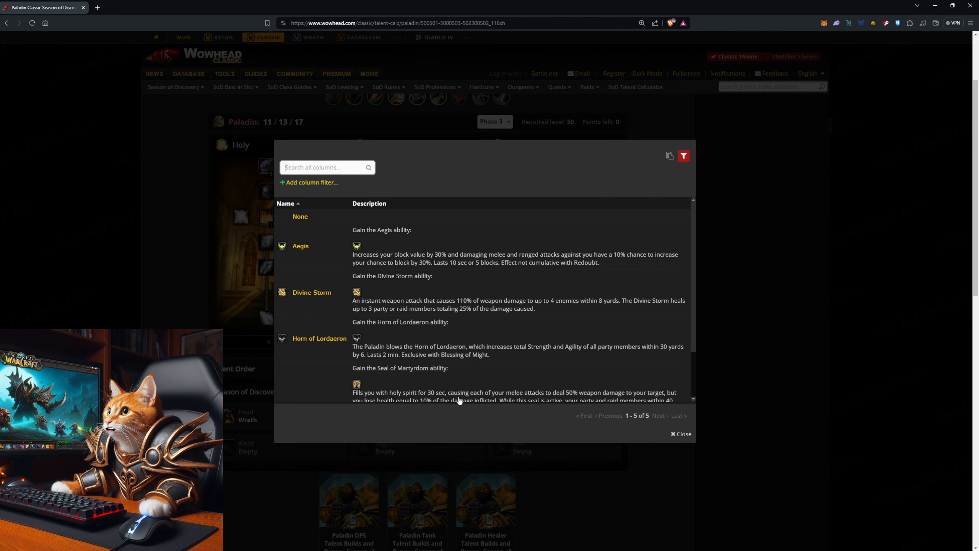
pyautogui.click(681, 434)
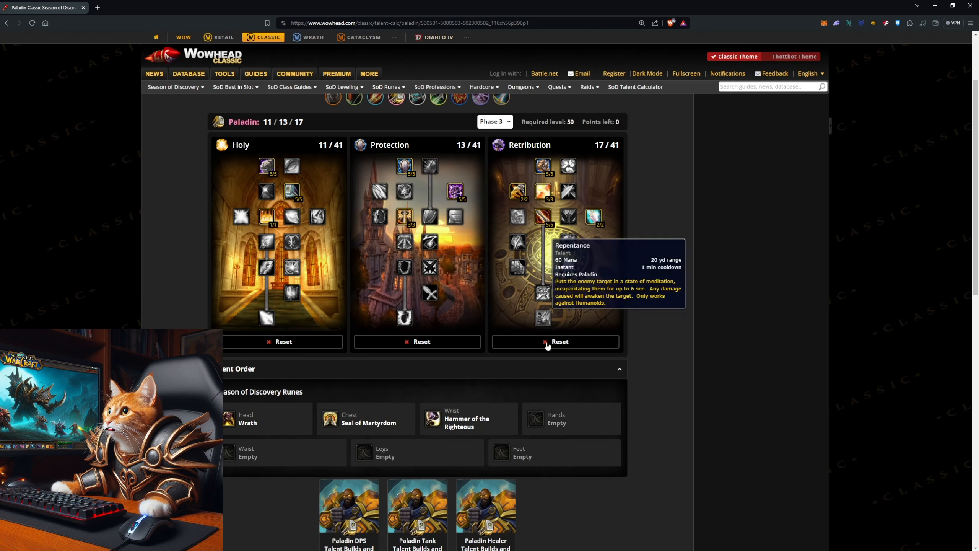
pyautogui.moveTo(474, 424)
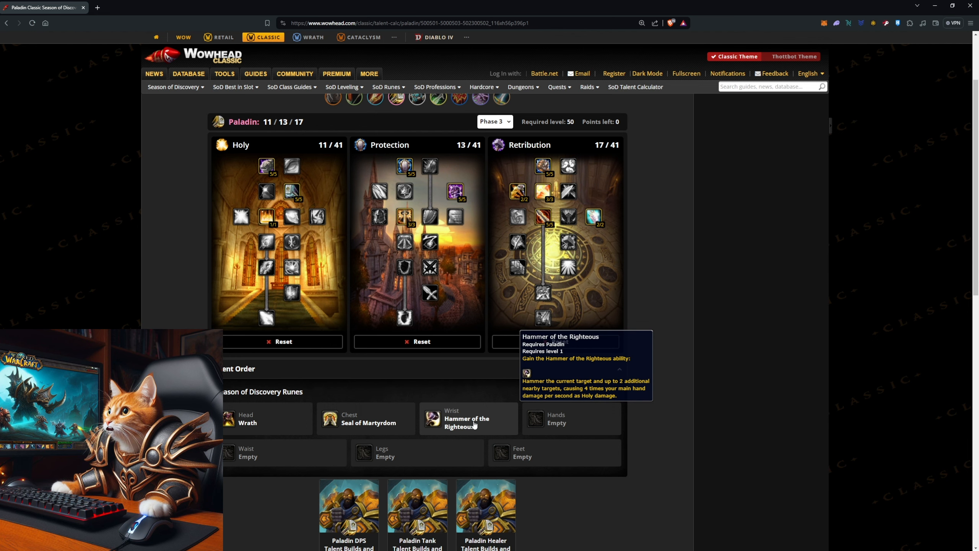
pyautogui.click(468, 418)
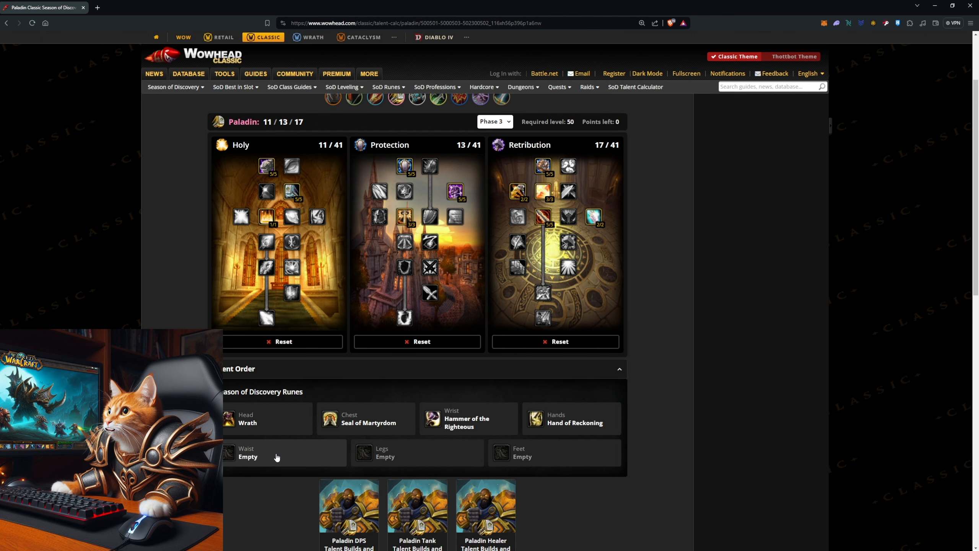
pyautogui.click(284, 452)
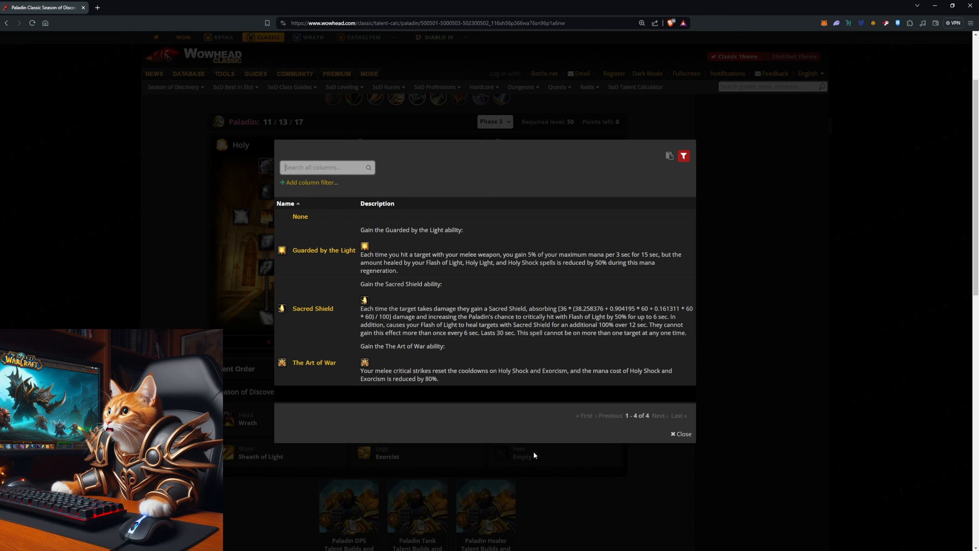
pyautogui.click(680, 433)
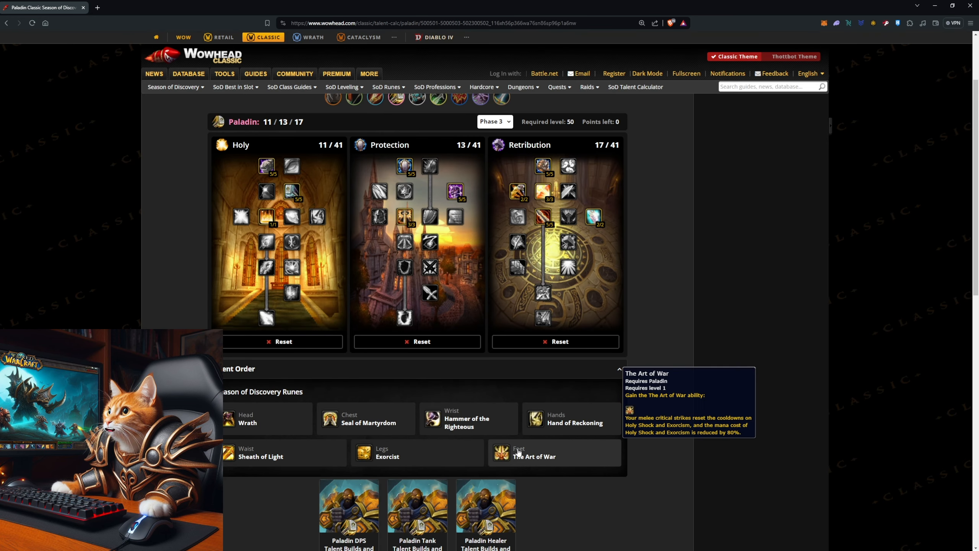
pyautogui.moveTo(735, 417)
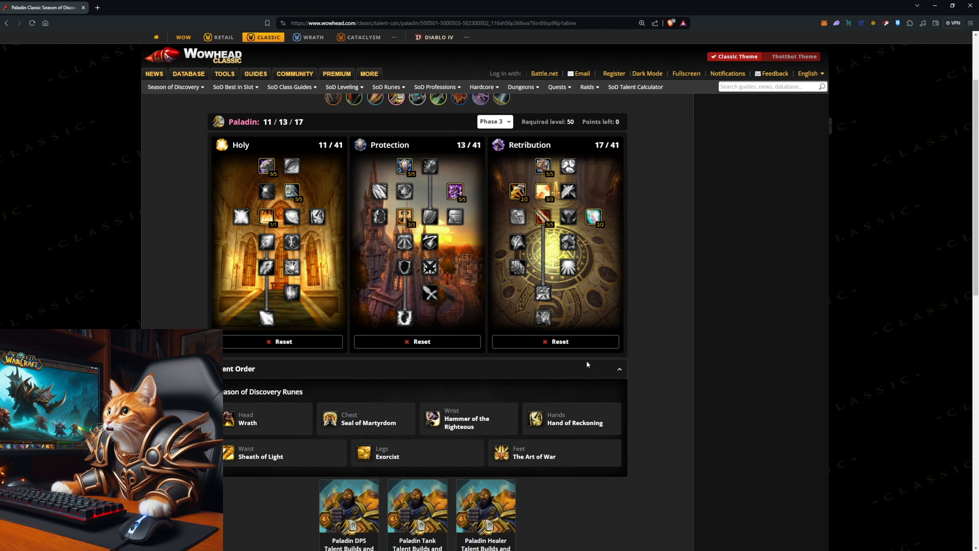
# Step: Reset Retribution and move its points into Protection talents like Anticipation and Reckoning for 11/30/0
pyautogui.click(555, 341)
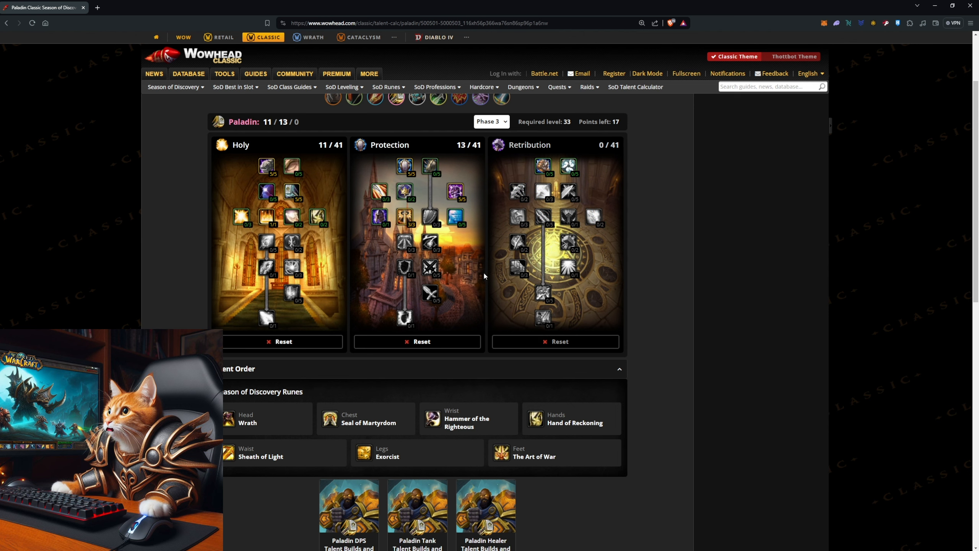
pyautogui.moveTo(472, 254)
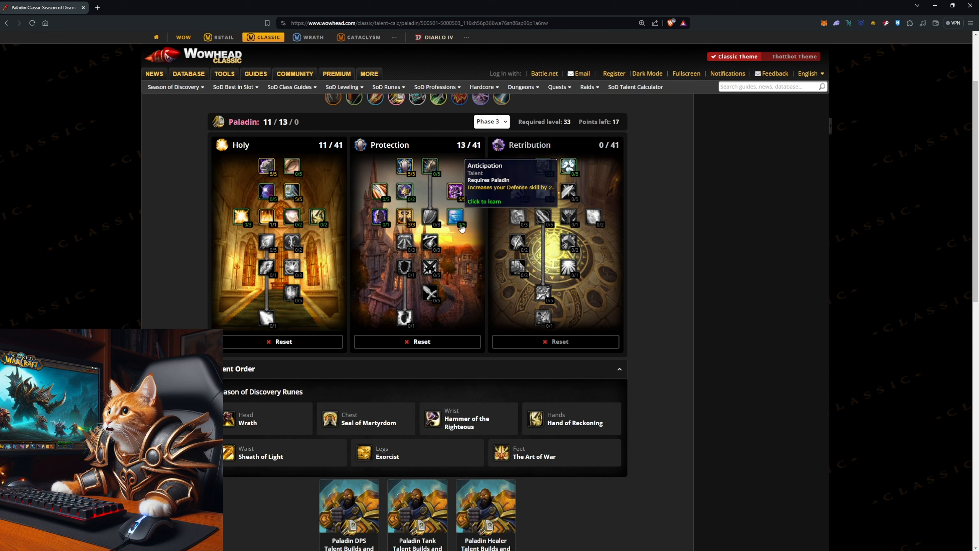
pyautogui.click(454, 217)
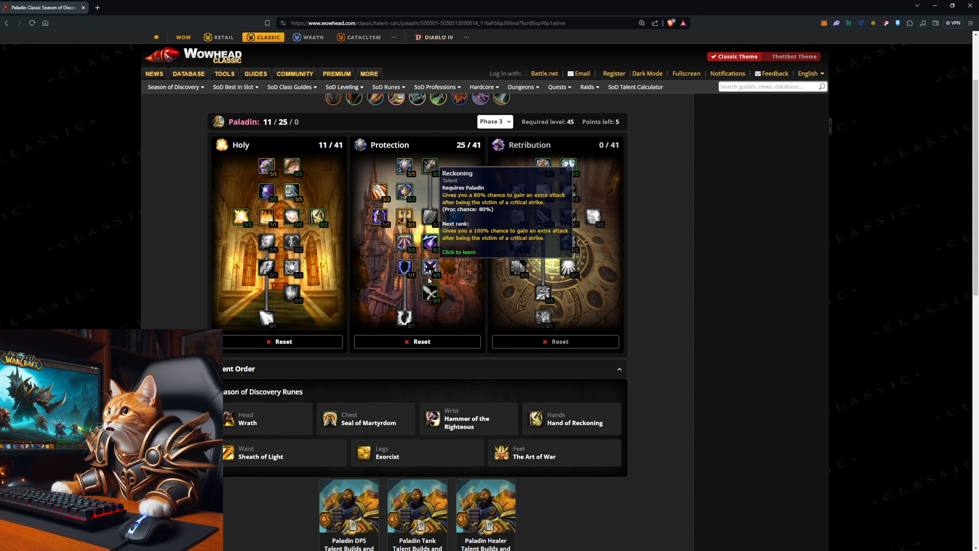
pyautogui.click(430, 267)
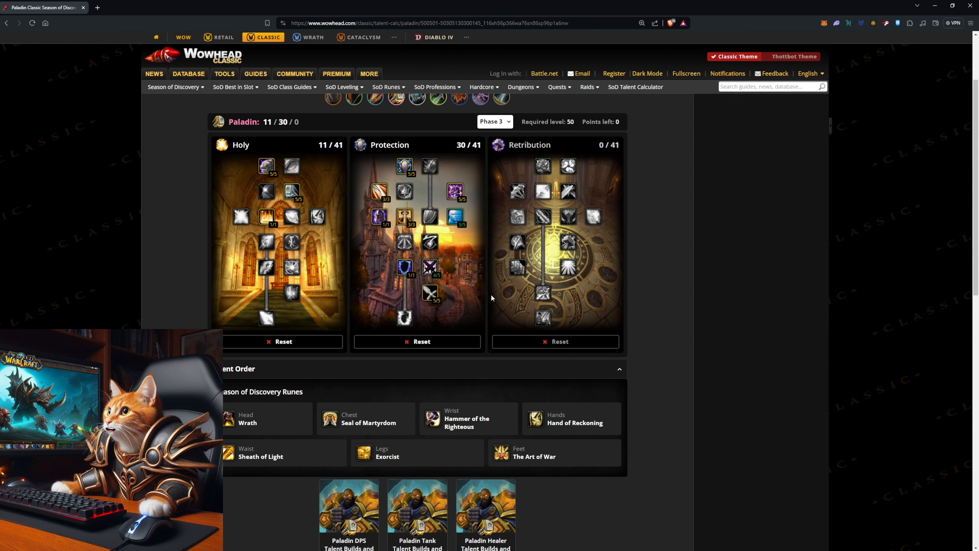
pyautogui.moveTo(474, 305)
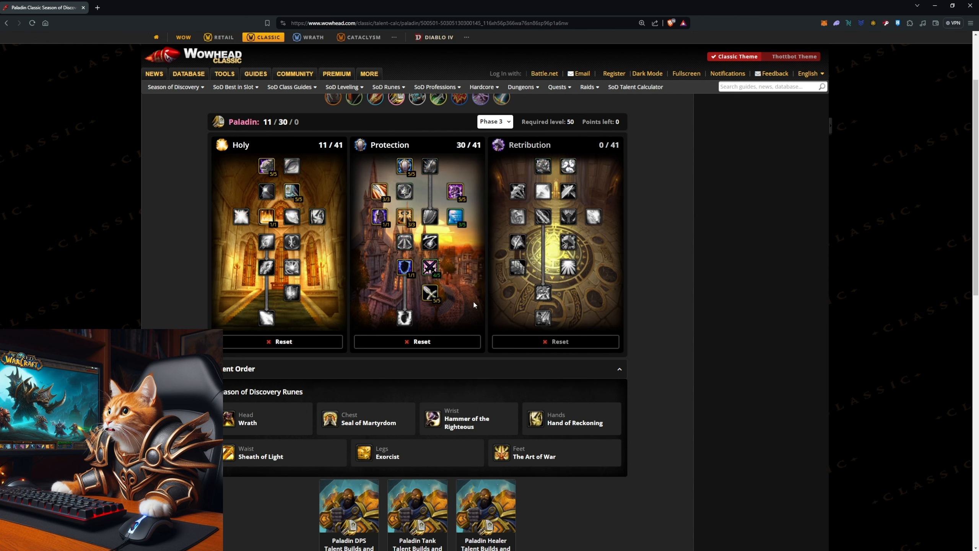
pyautogui.moveTo(404, 267)
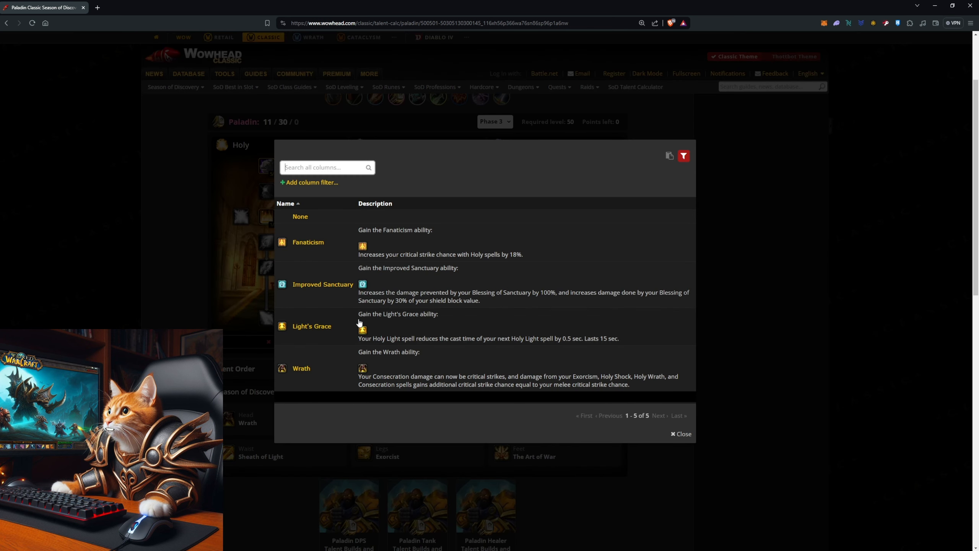
pyautogui.moveTo(411, 292)
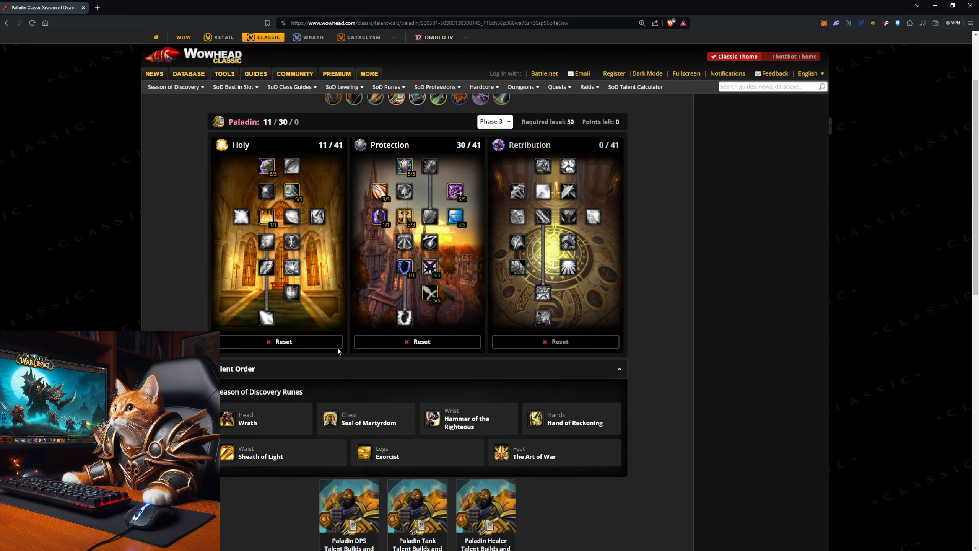
pyautogui.moveTo(429, 167)
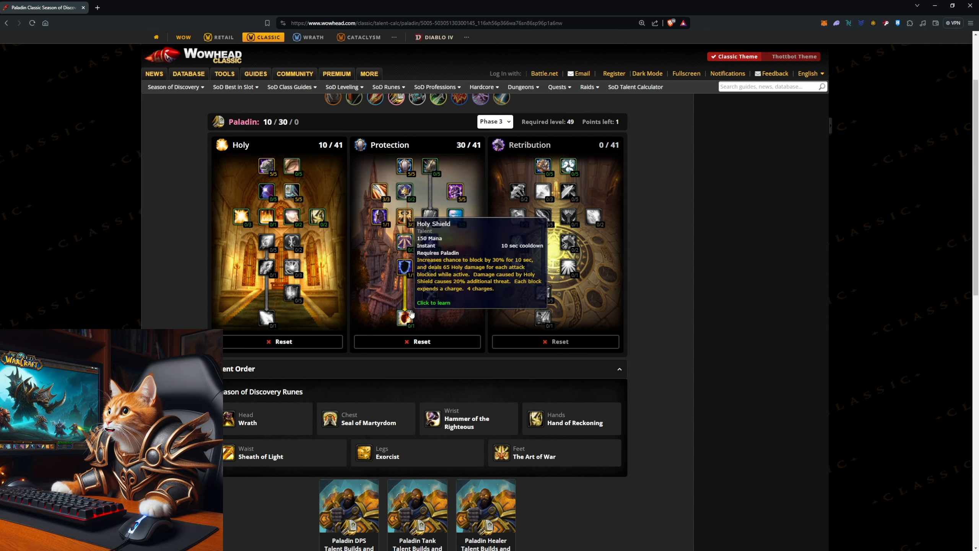
# Step: Learn Holy Shield at the bottom of Protection with the point freed from Holy
pyautogui.click(405, 318)
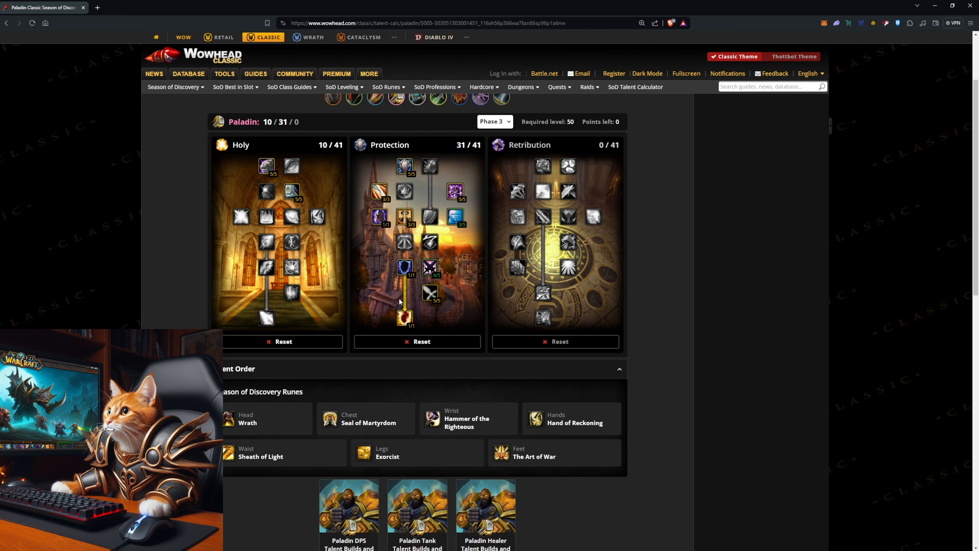
pyautogui.moveTo(289, 218)
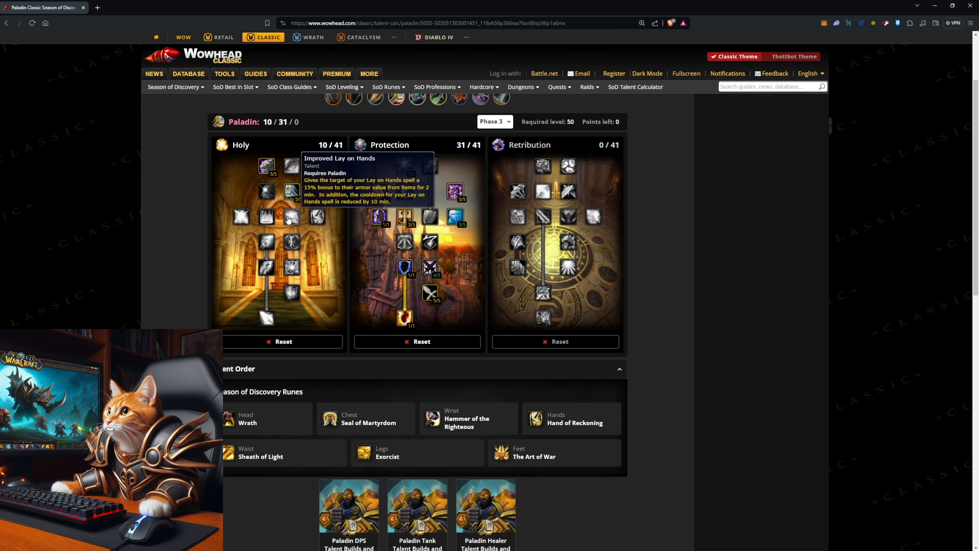